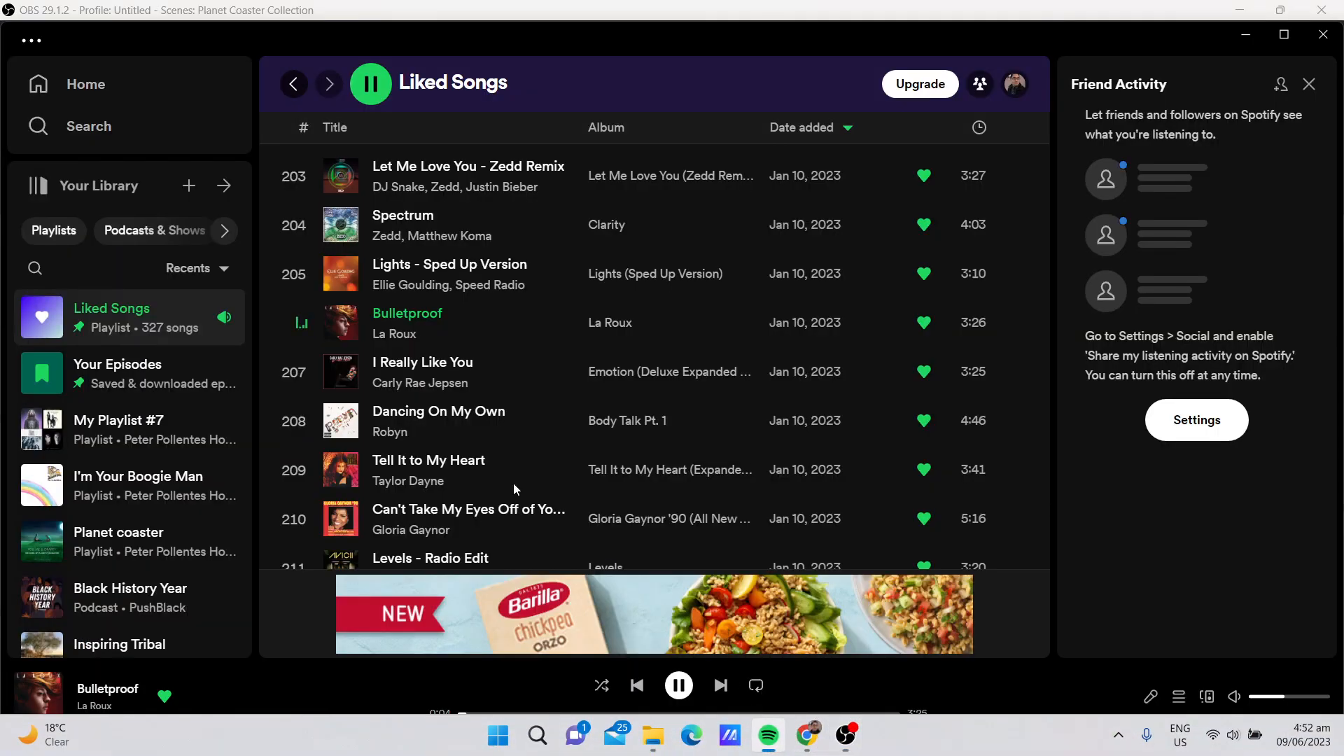
mouse_move(469, 340)
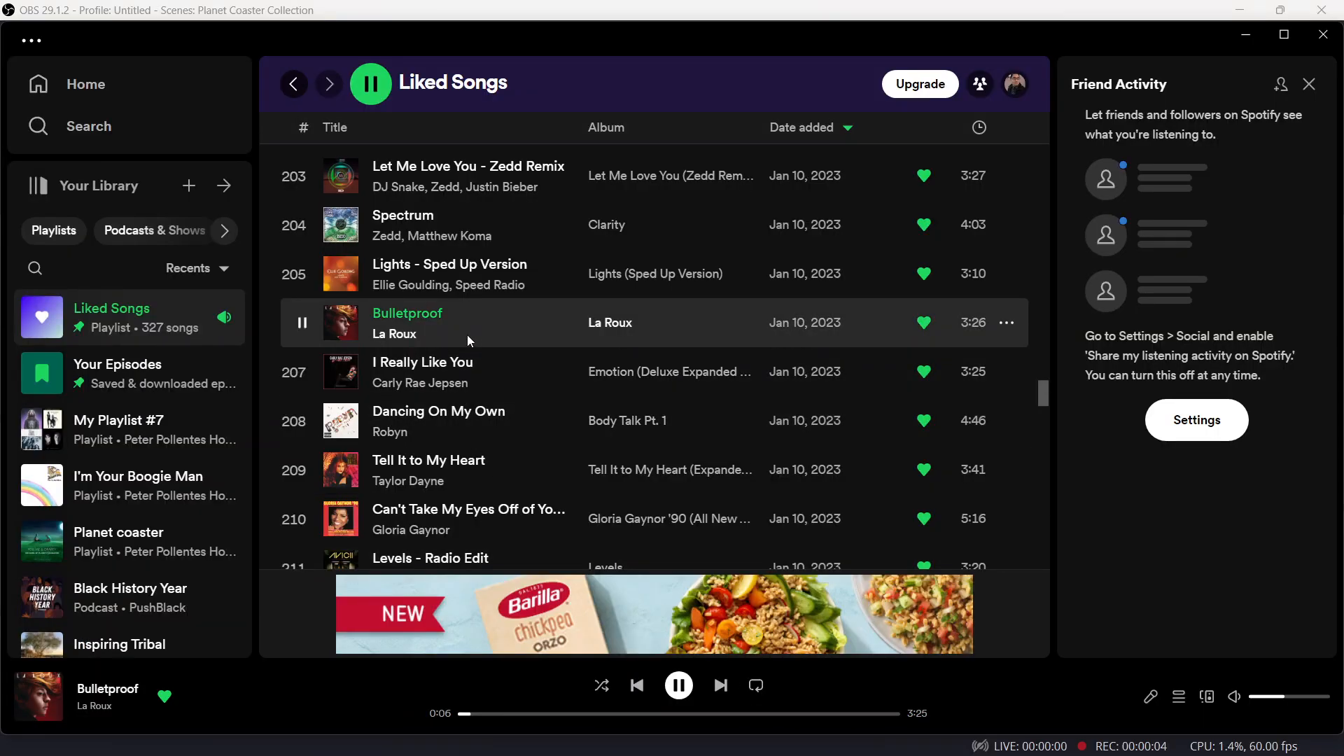
mouse_move(913, 712)
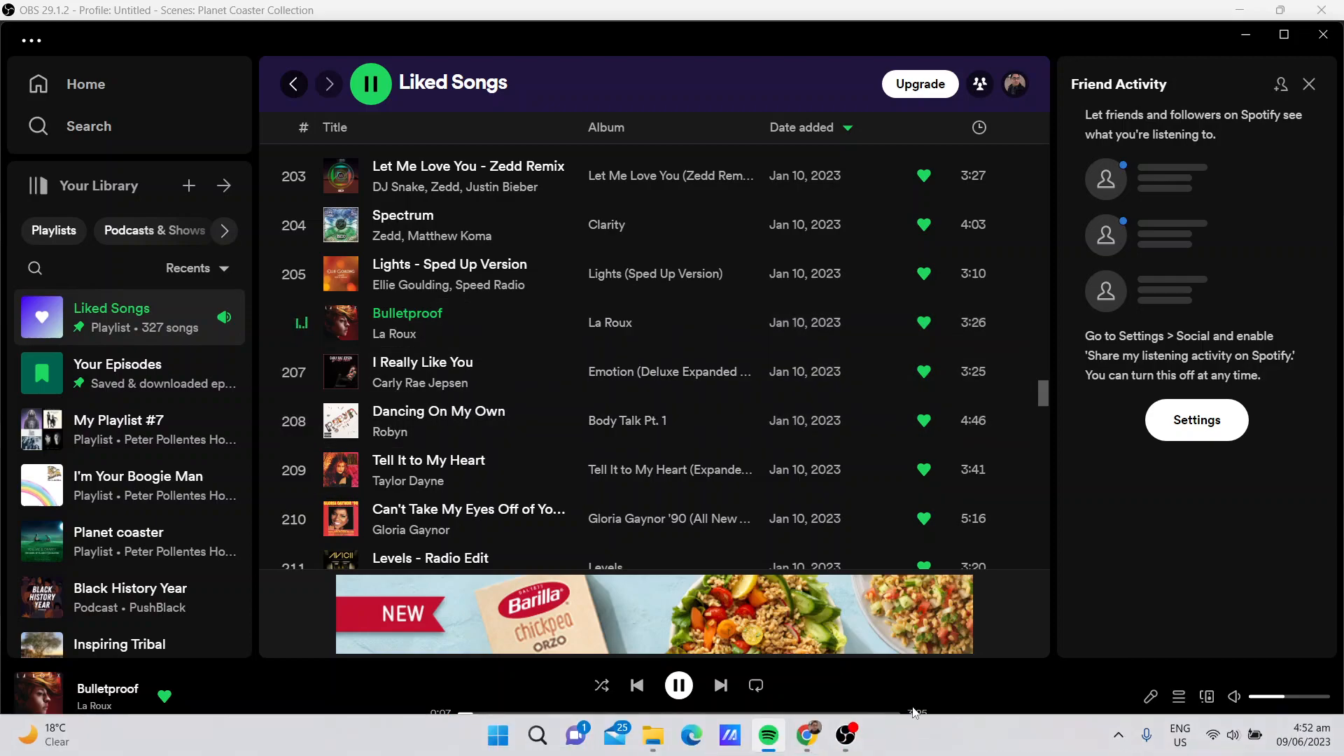
Scroll the Searching (2018) page to the Photos and Movie Info sections.
left_click(806, 736)
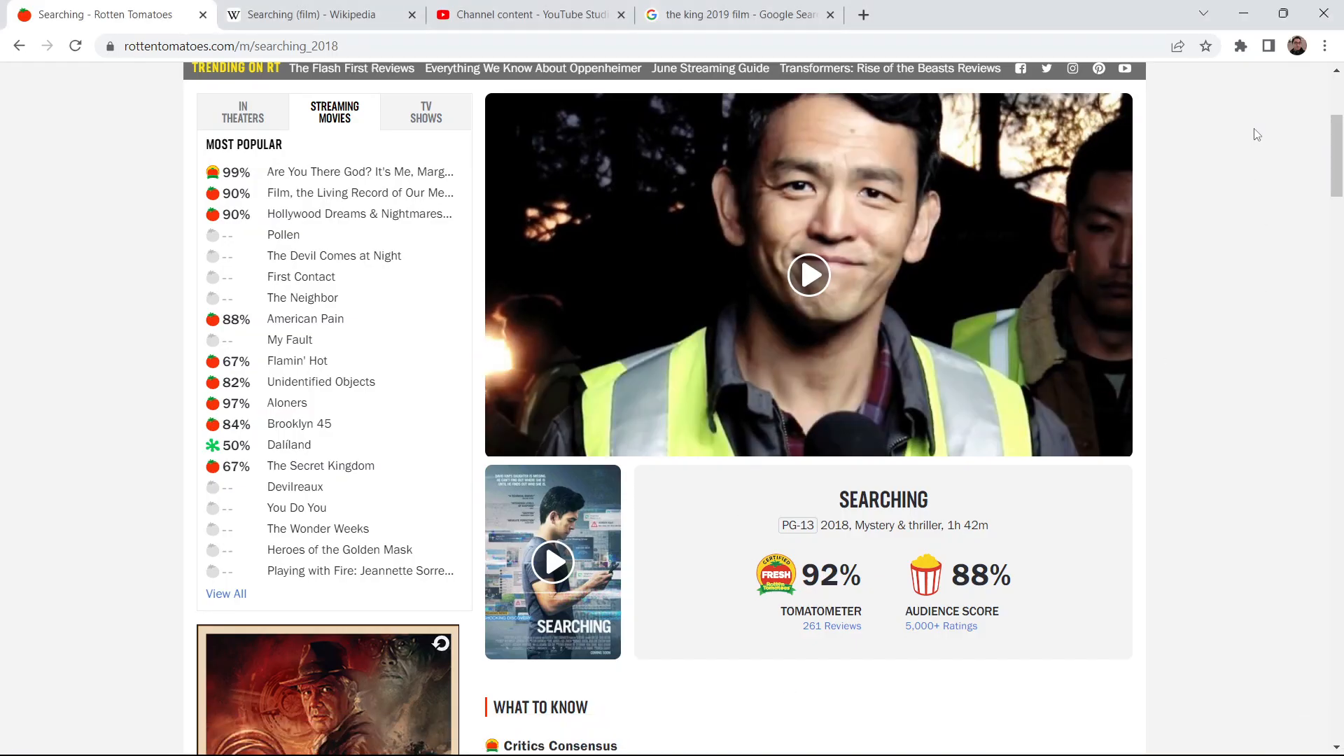
scroll("down", 3)
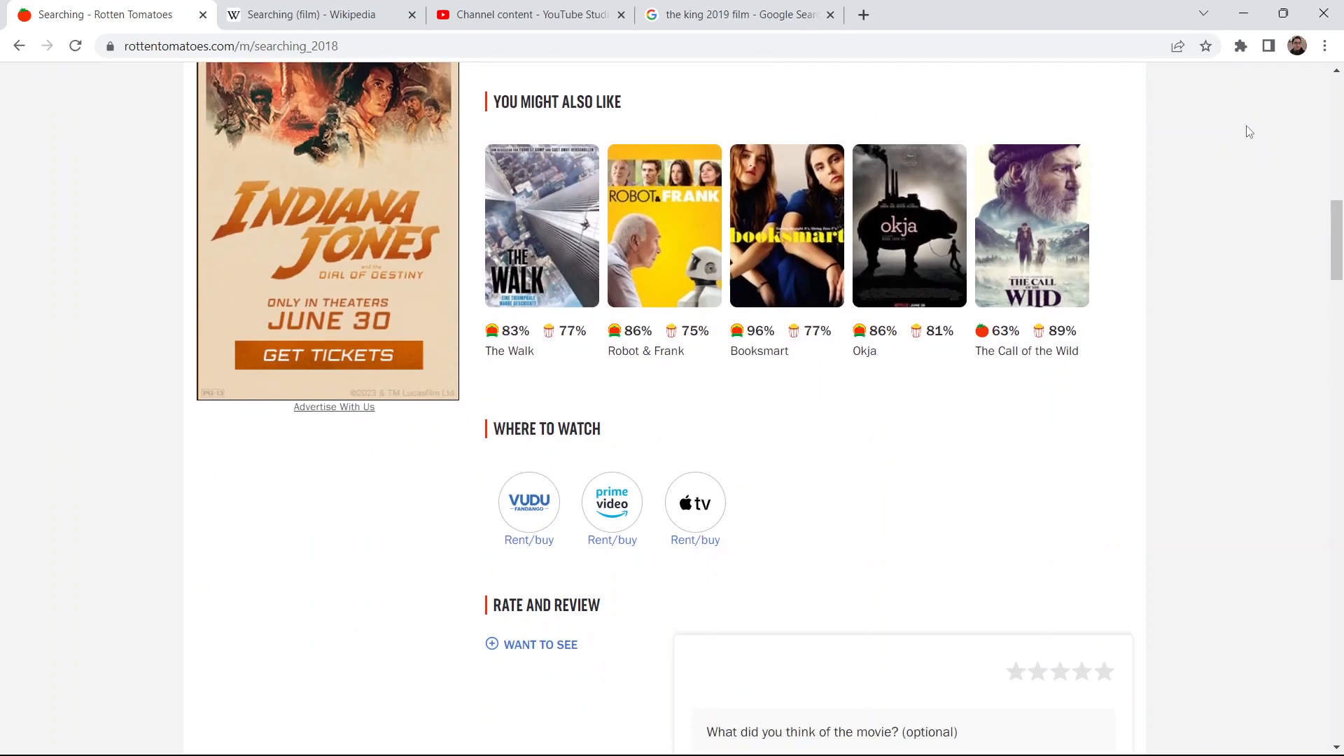
scroll("up", 3)
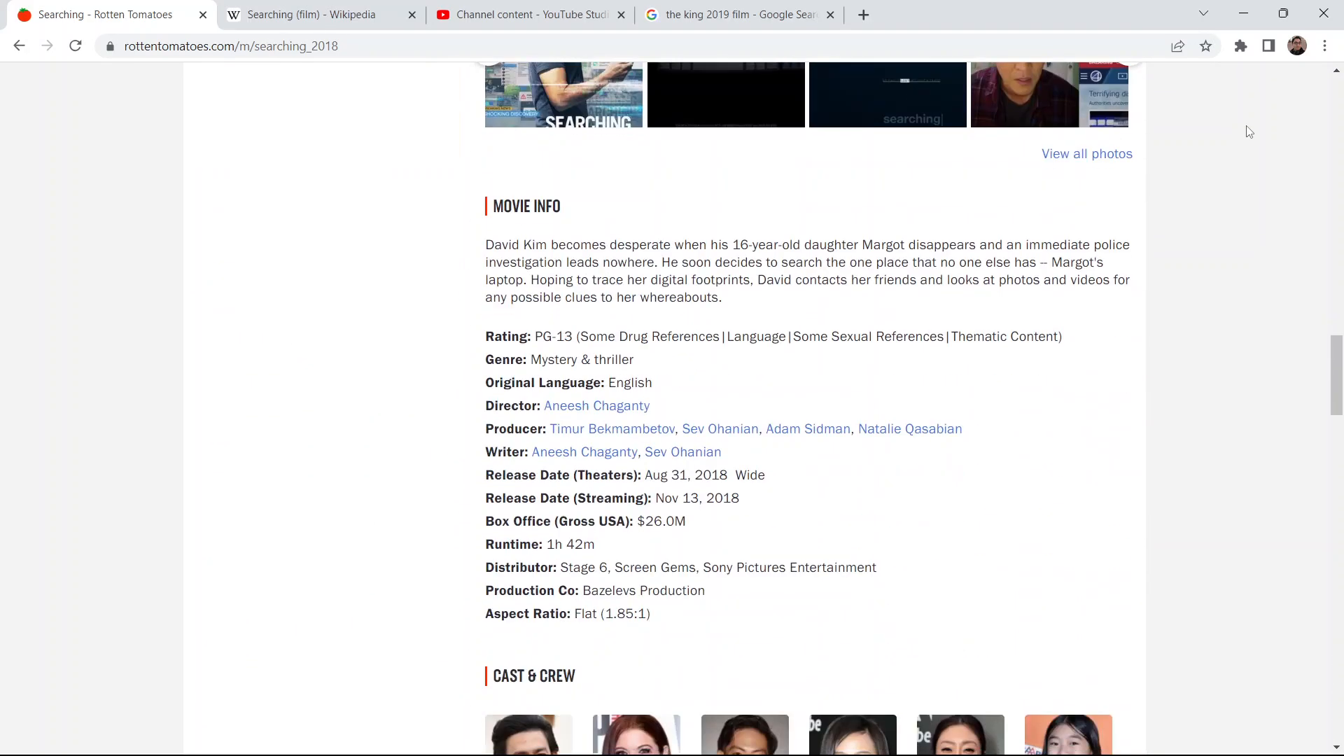
mouse_move(673, 402)
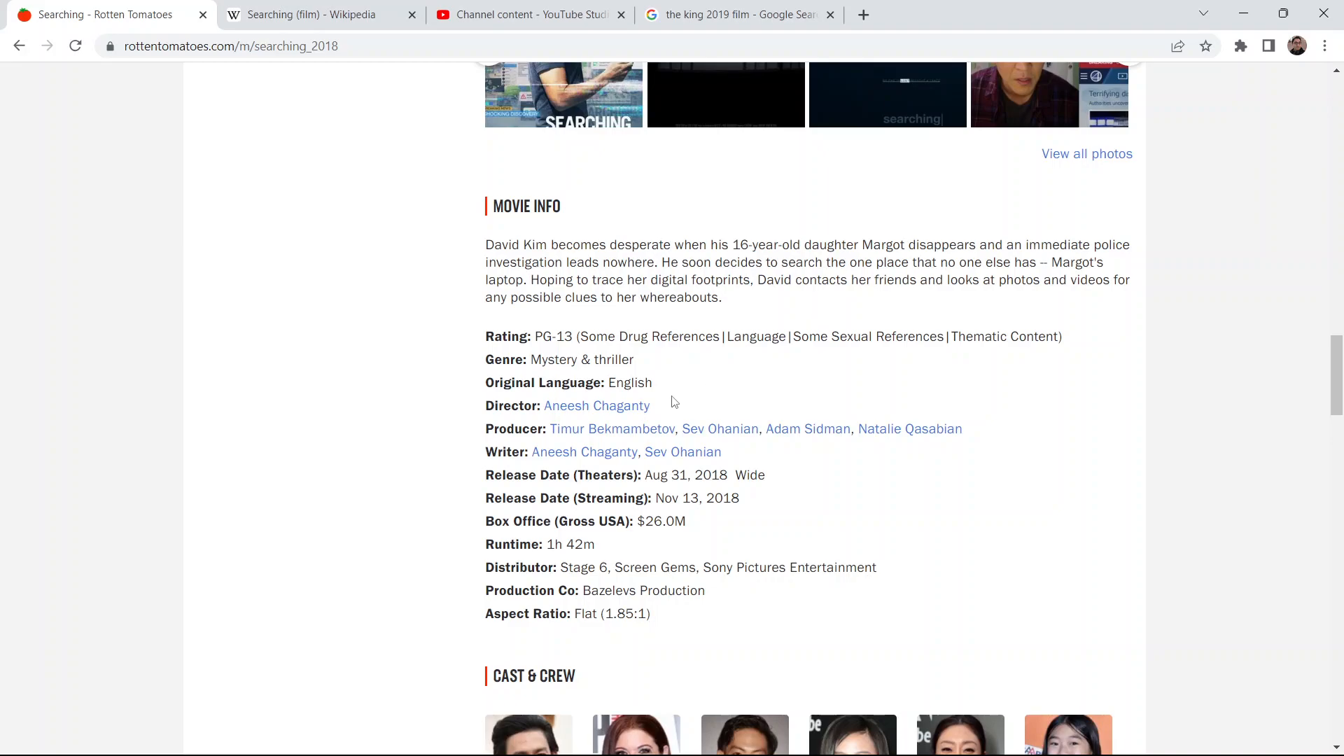
mouse_move(614, 413)
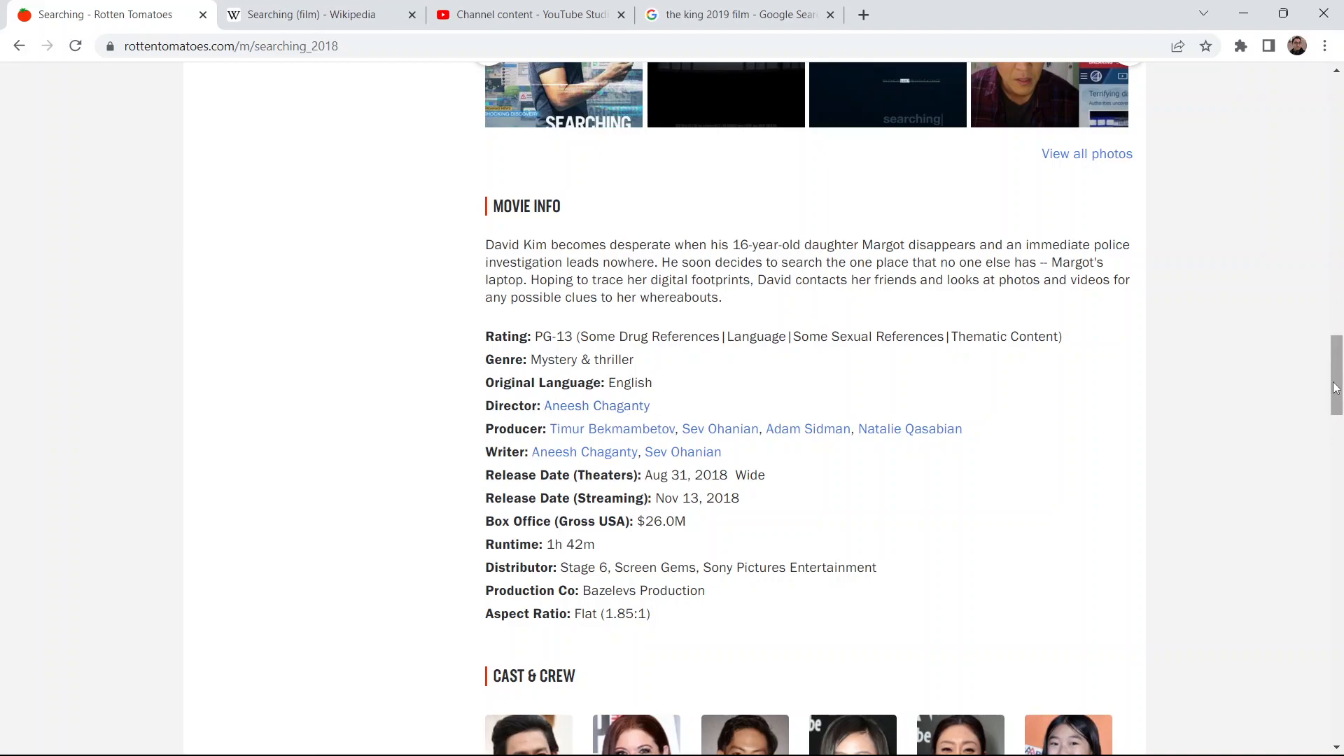
scroll("up", 3)
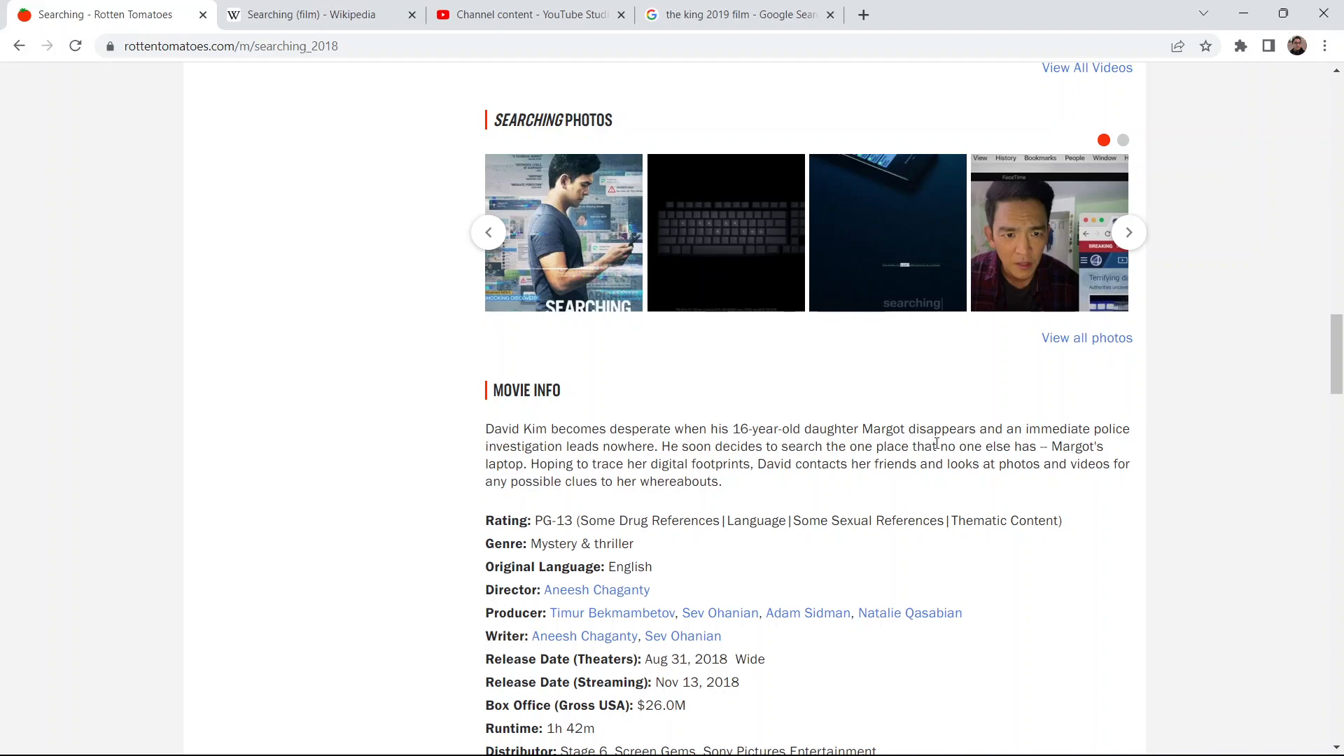
mouse_move(1053, 439)
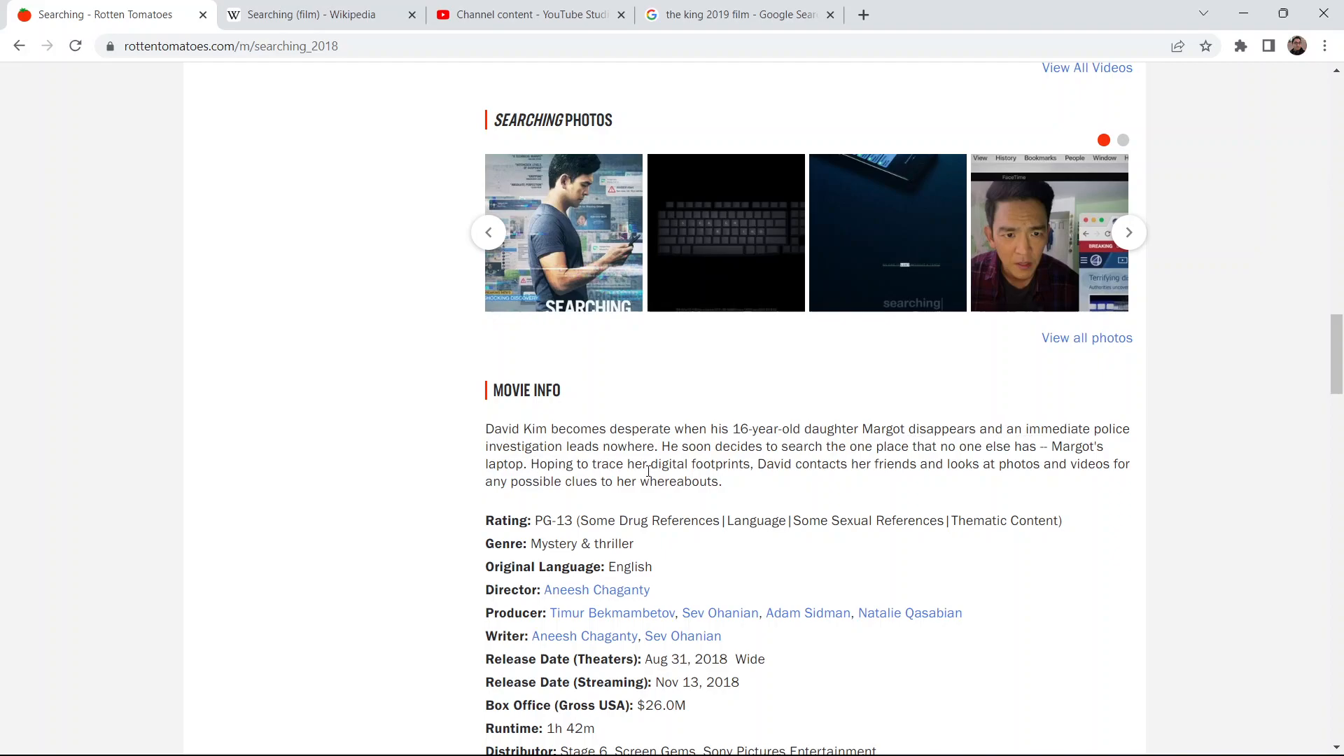
mouse_move(824, 458)
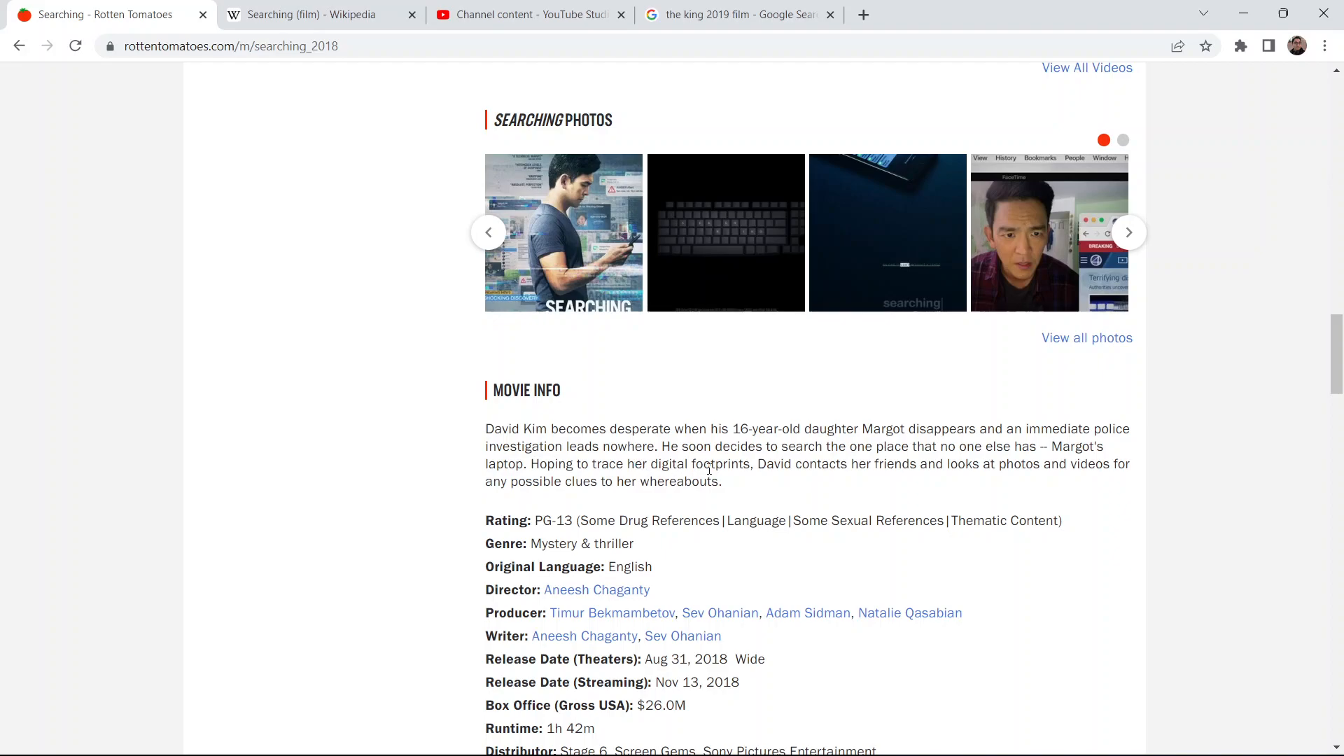
mouse_move(885, 490)
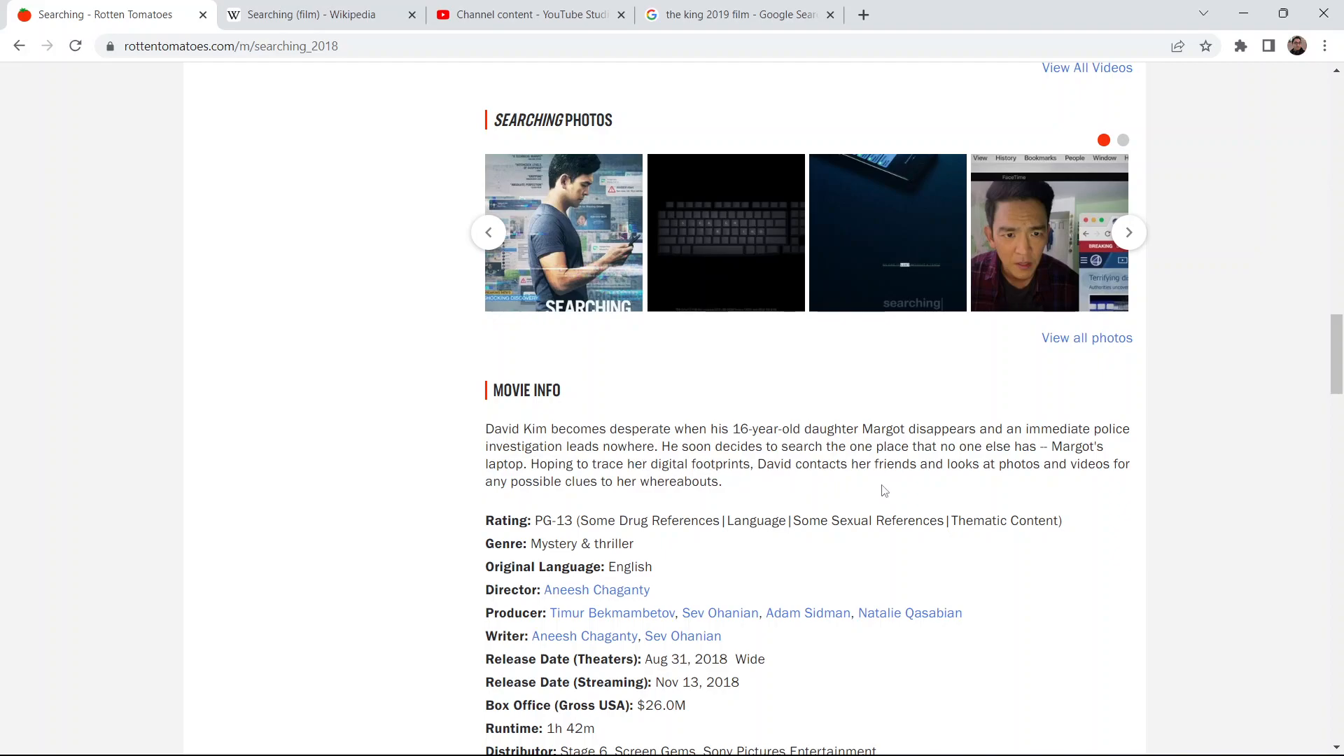
mouse_move(792, 505)
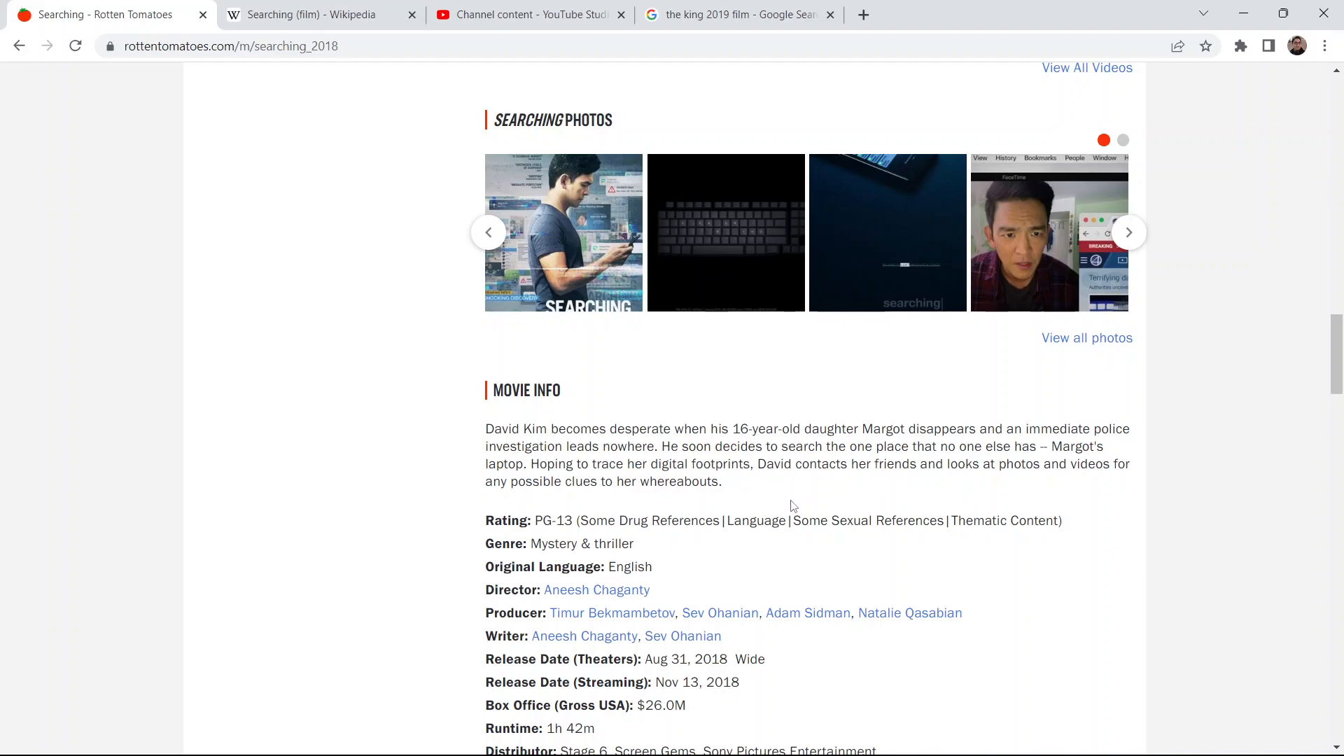
mouse_move(757, 296)
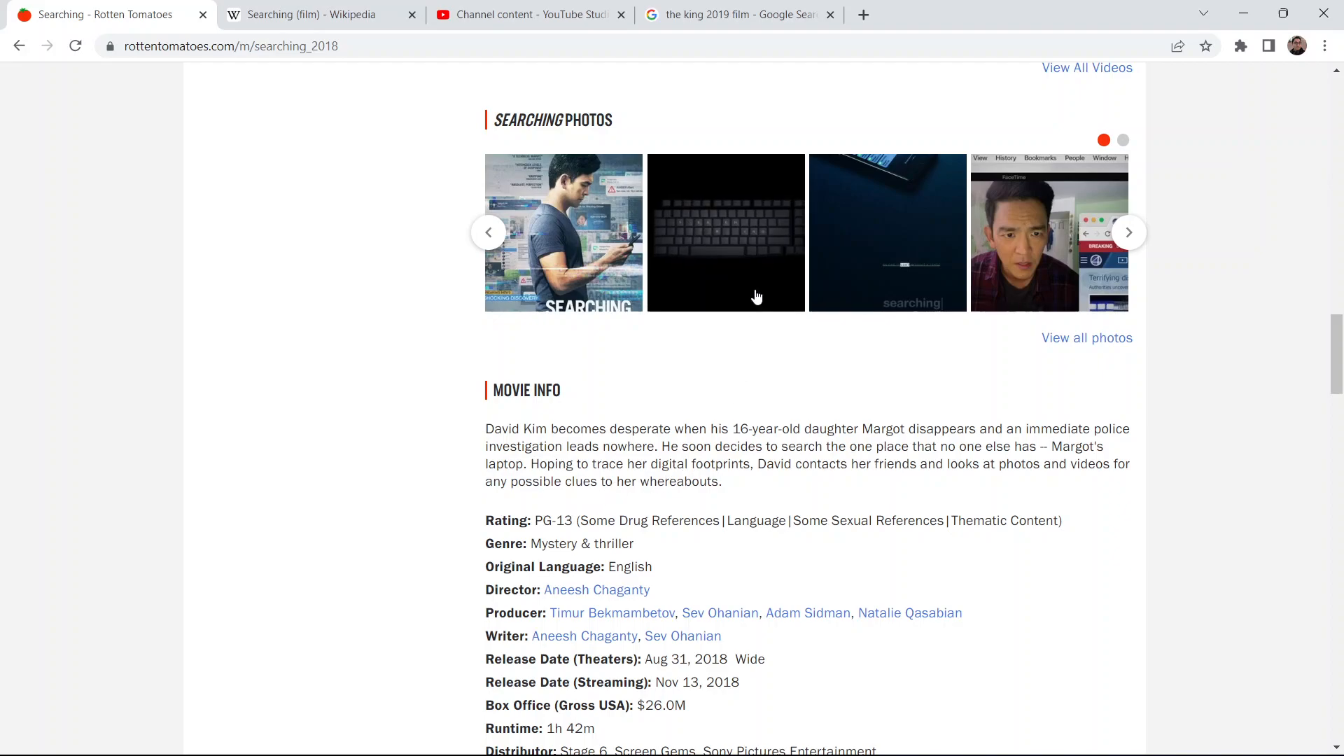
Advance the Searching photos carousel to the police and search-scene stills.
left_click(1130, 232)
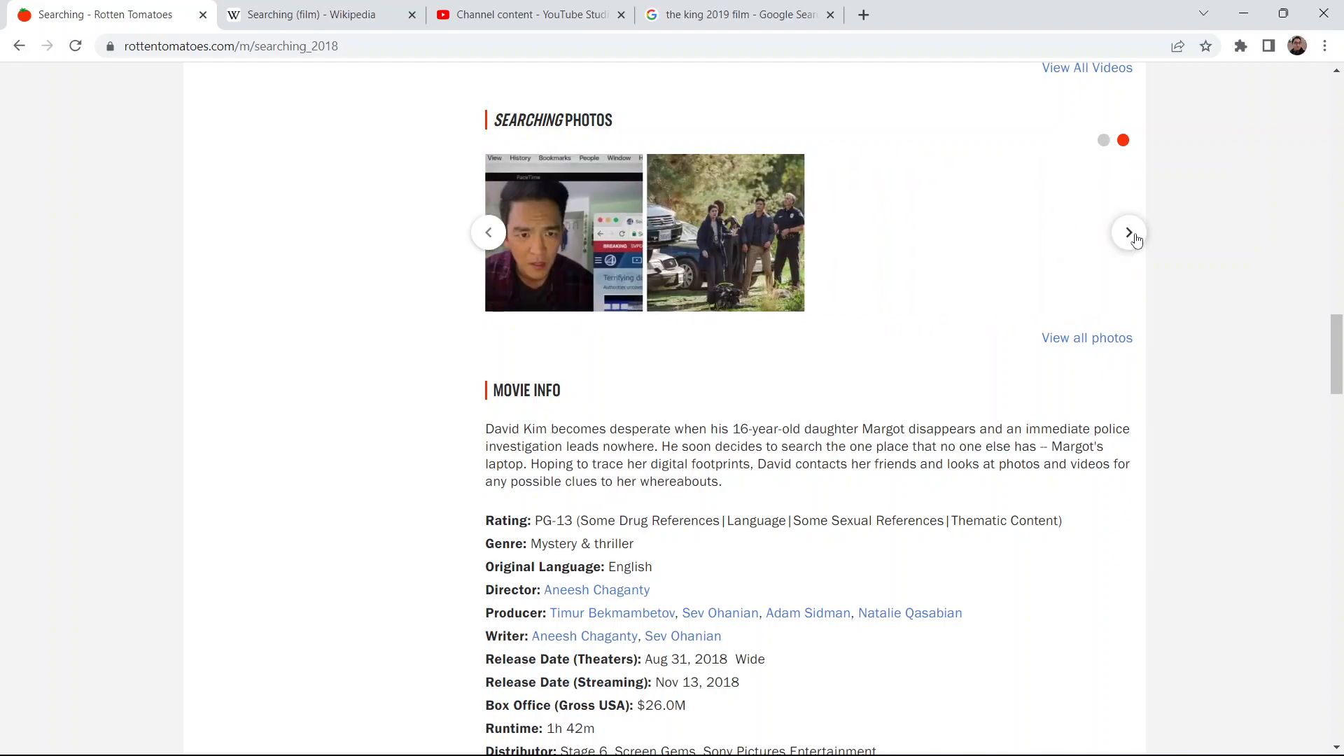
left_click(1129, 232)
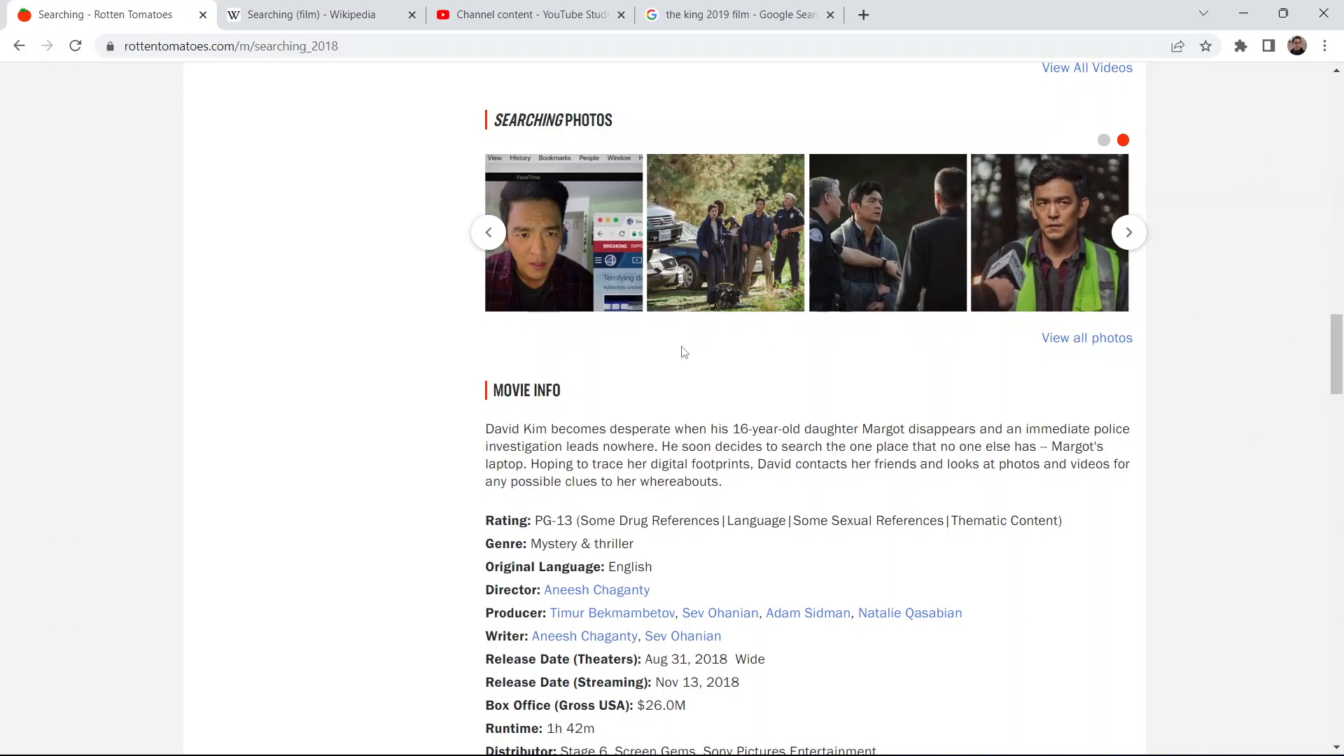
mouse_move(1202, 447)
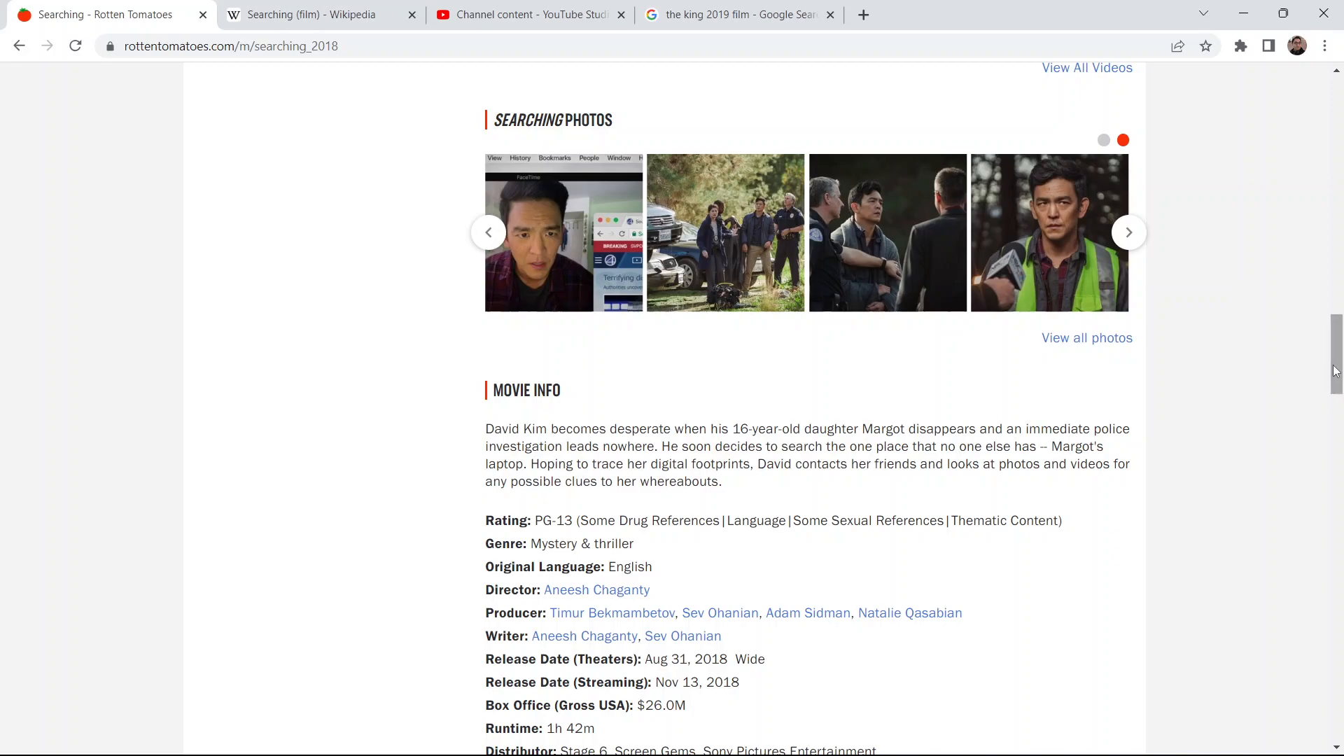
mouse_move(1238, 287)
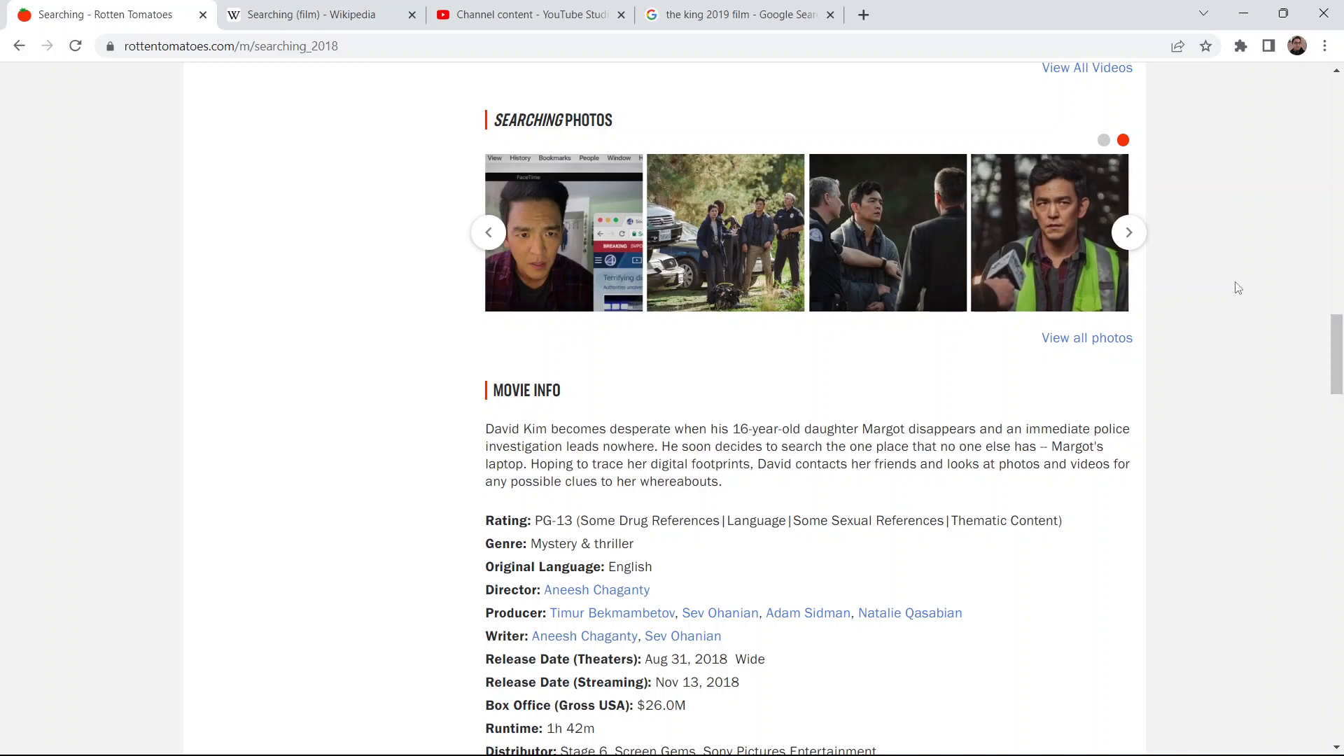
mouse_move(1262, 137)
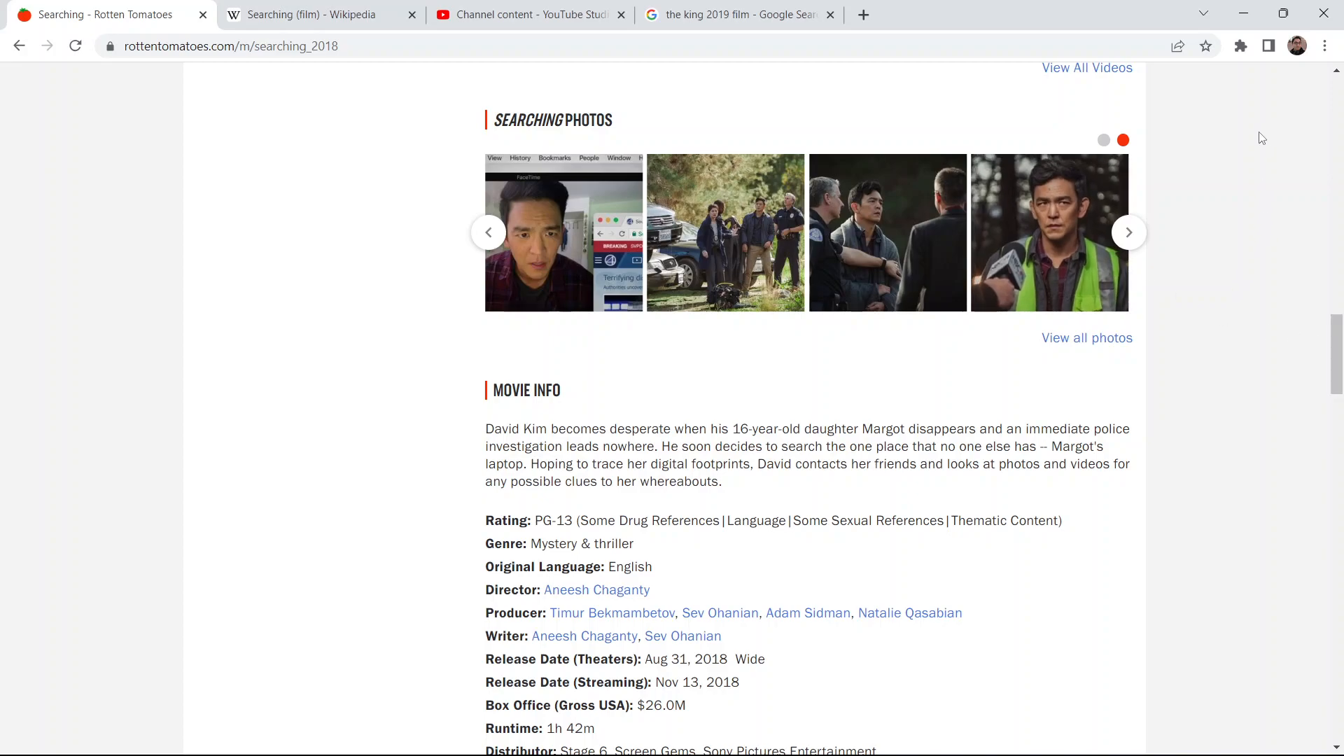
Scroll past the photos and back, cycling the Searching photo carousel again.
scroll("down", 3)
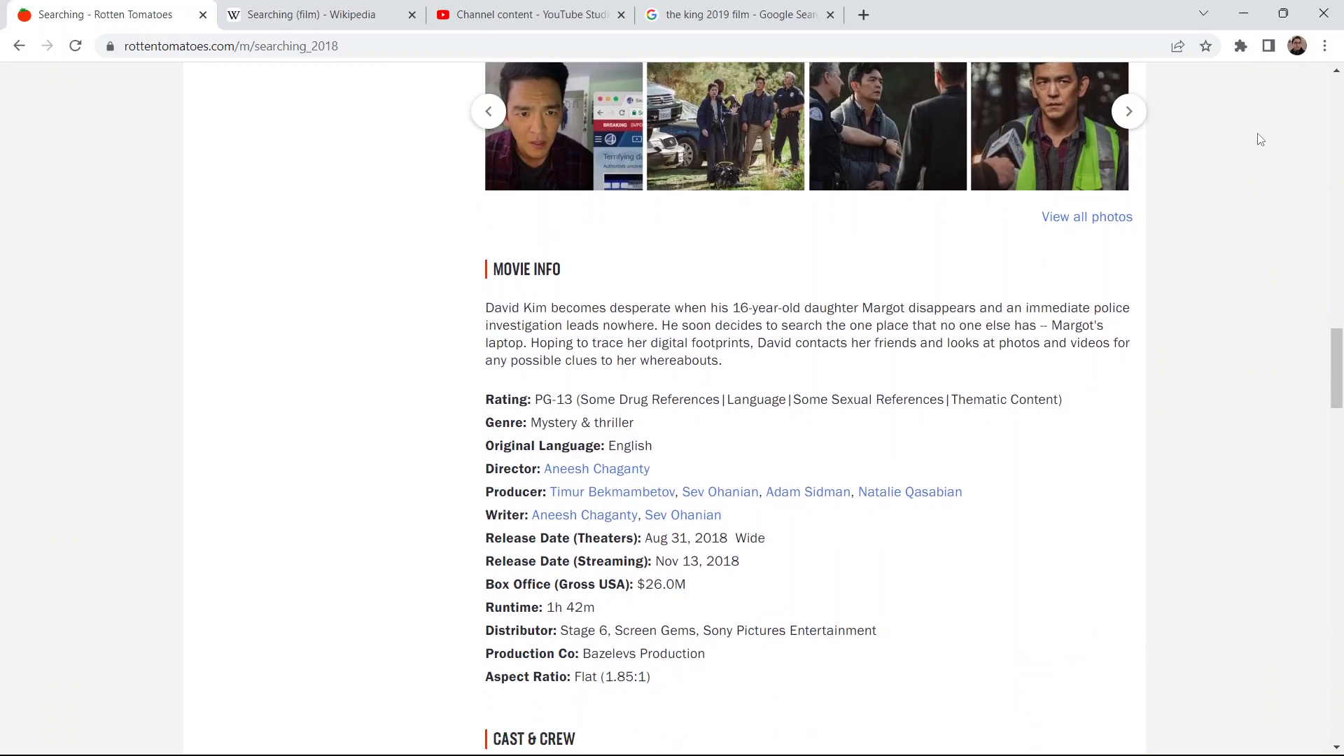
scroll("down", 3)
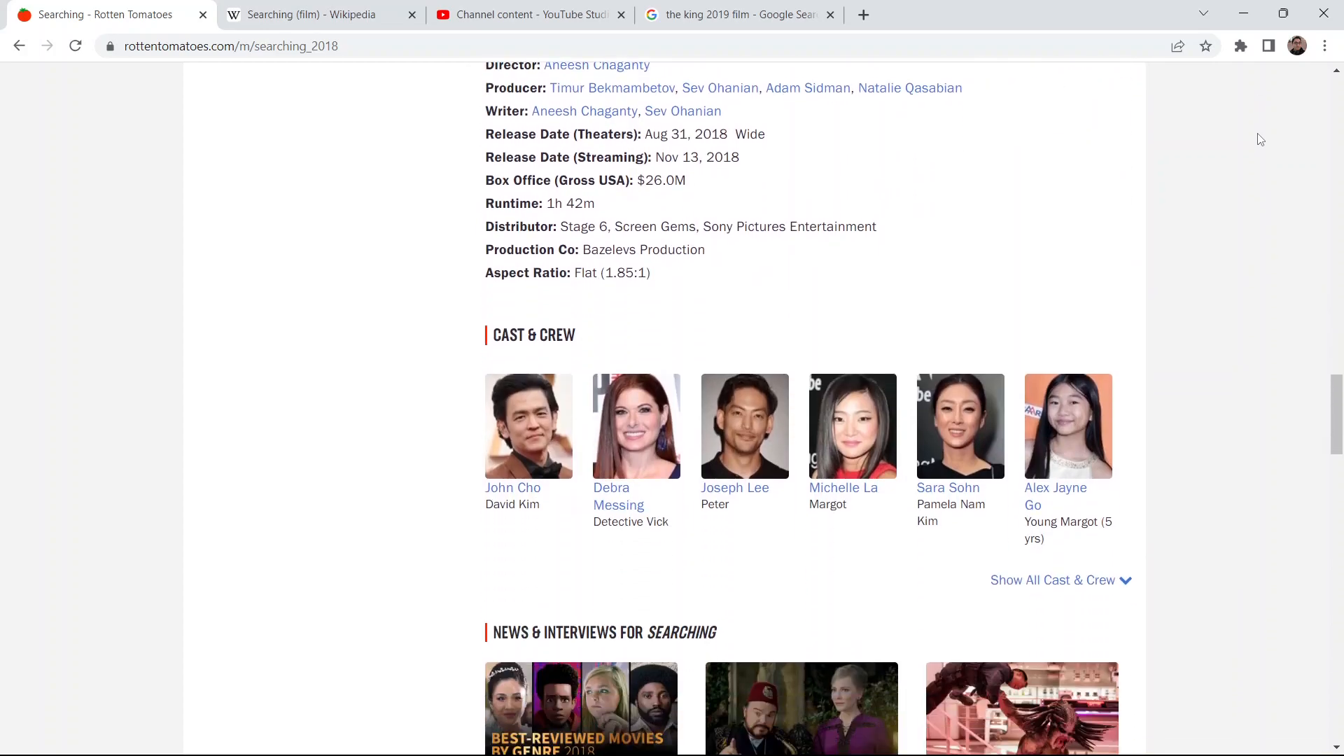
scroll("down", 3)
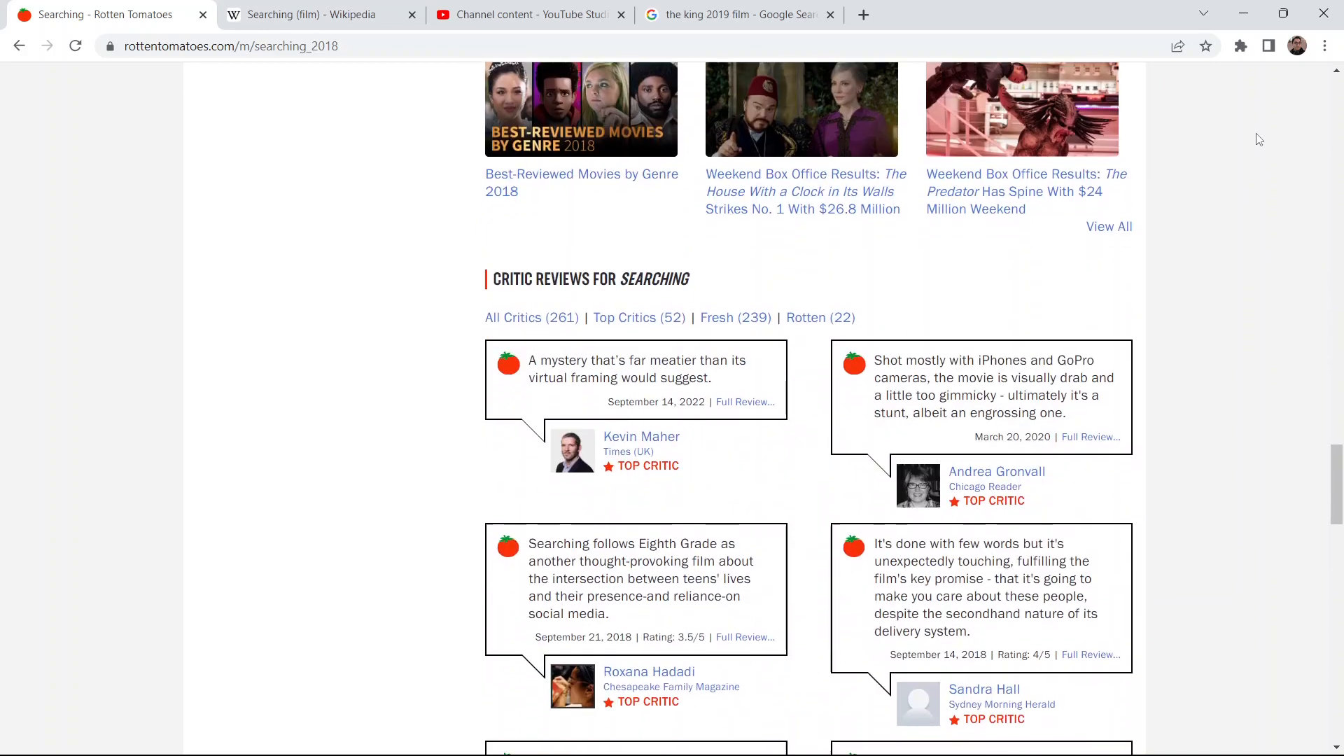
scroll("down", 3)
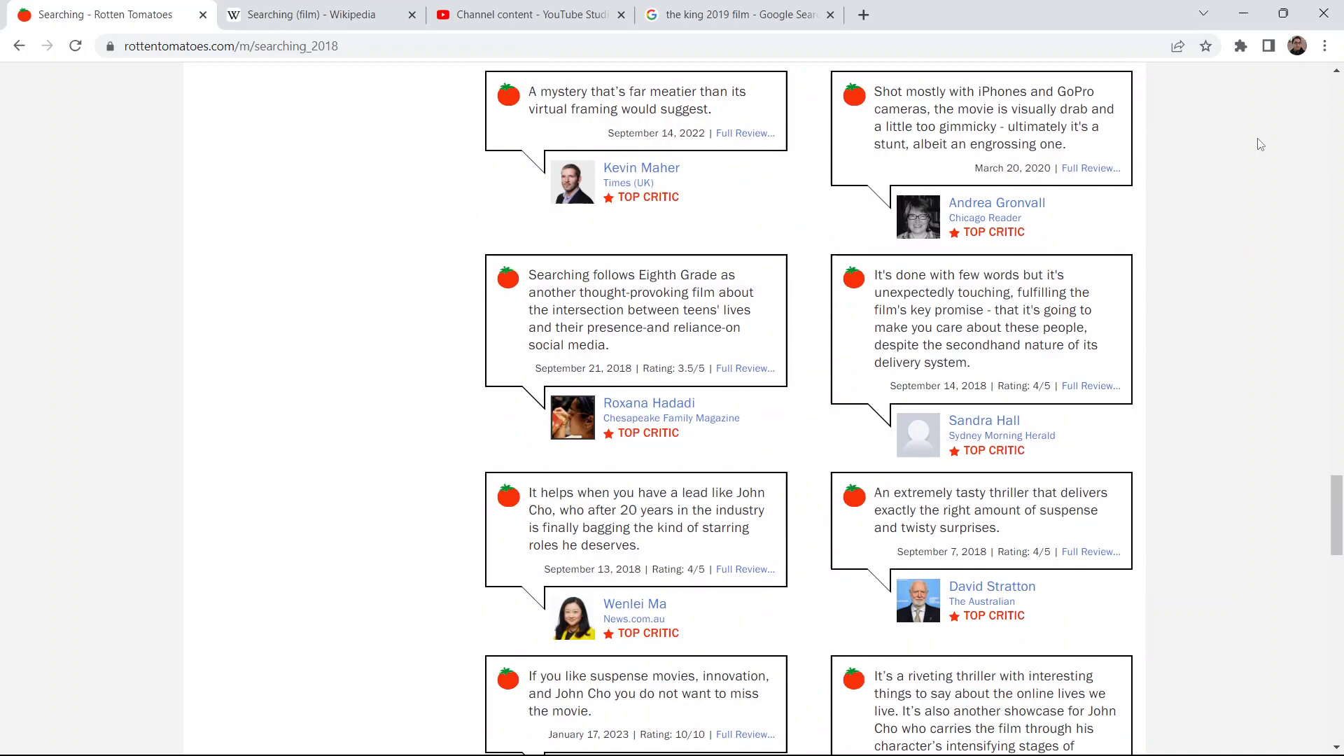
scroll("up", 3)
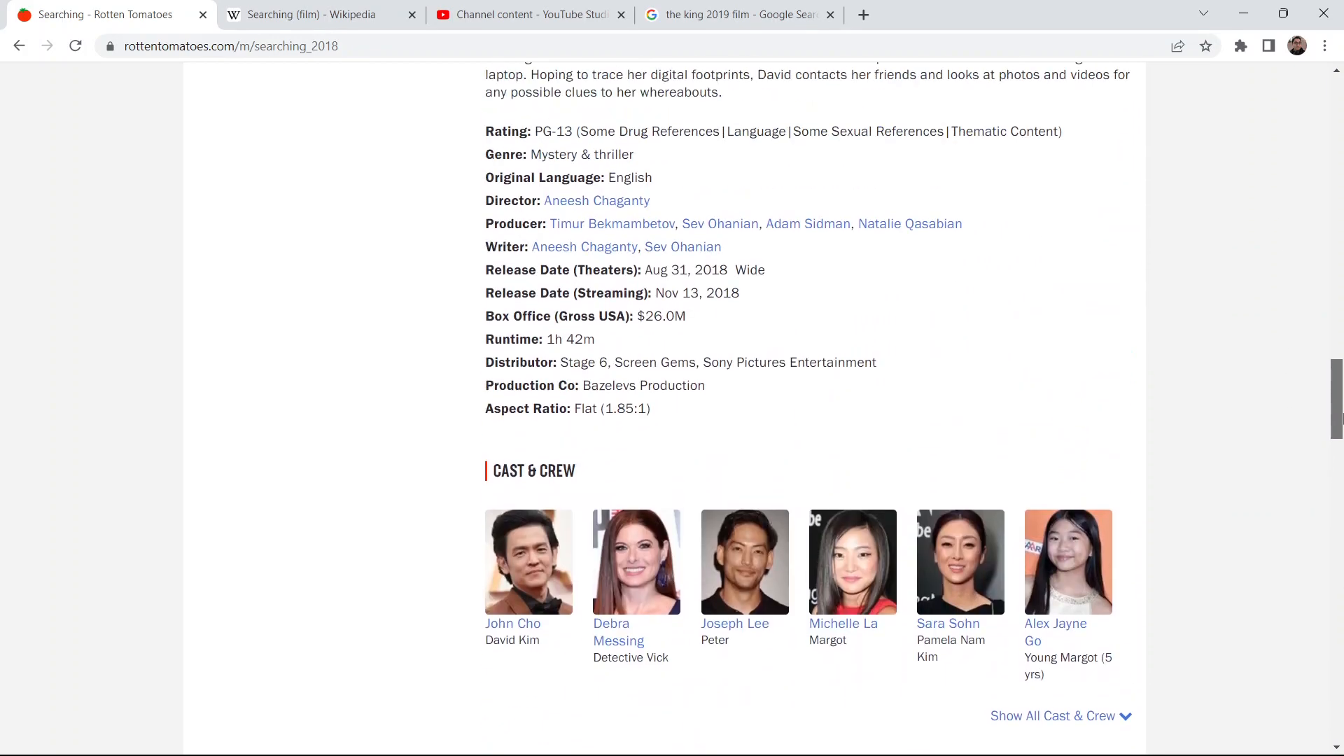
scroll("up", 3)
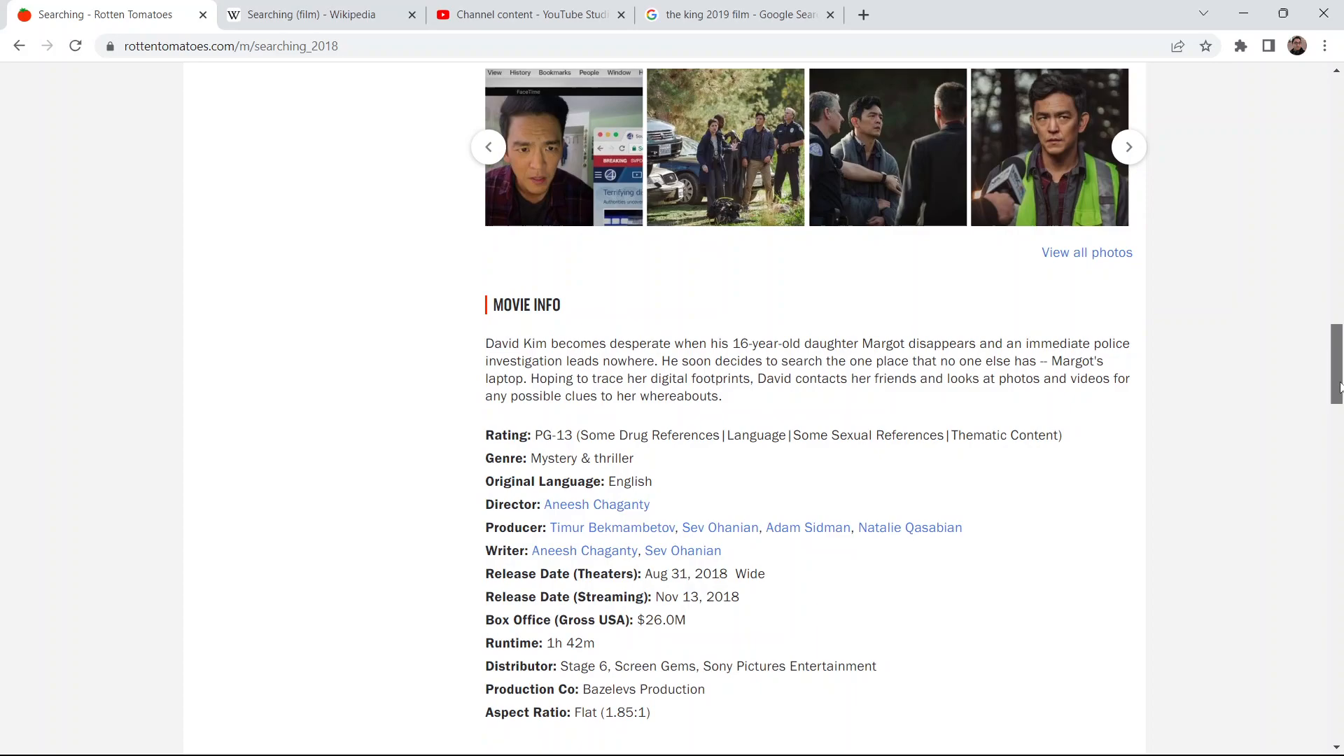
scroll("up", 3)
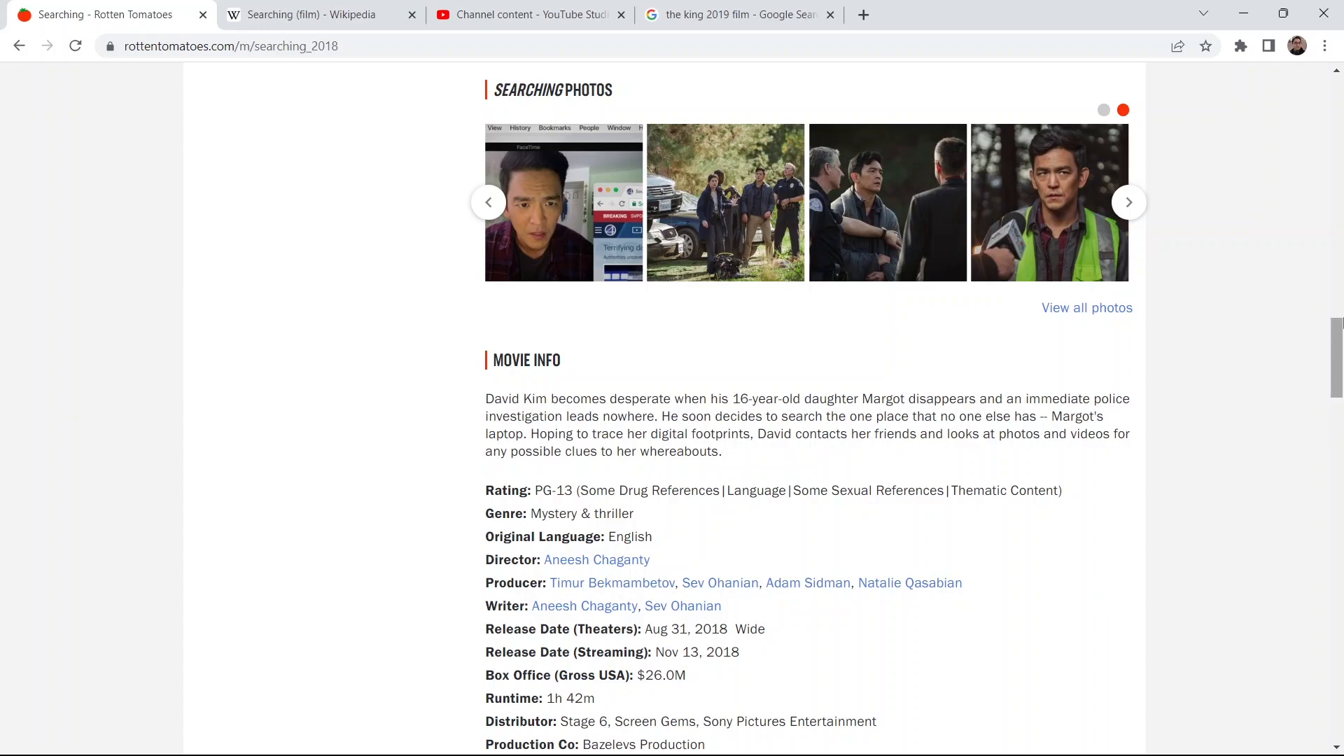
mouse_move(1290, 295)
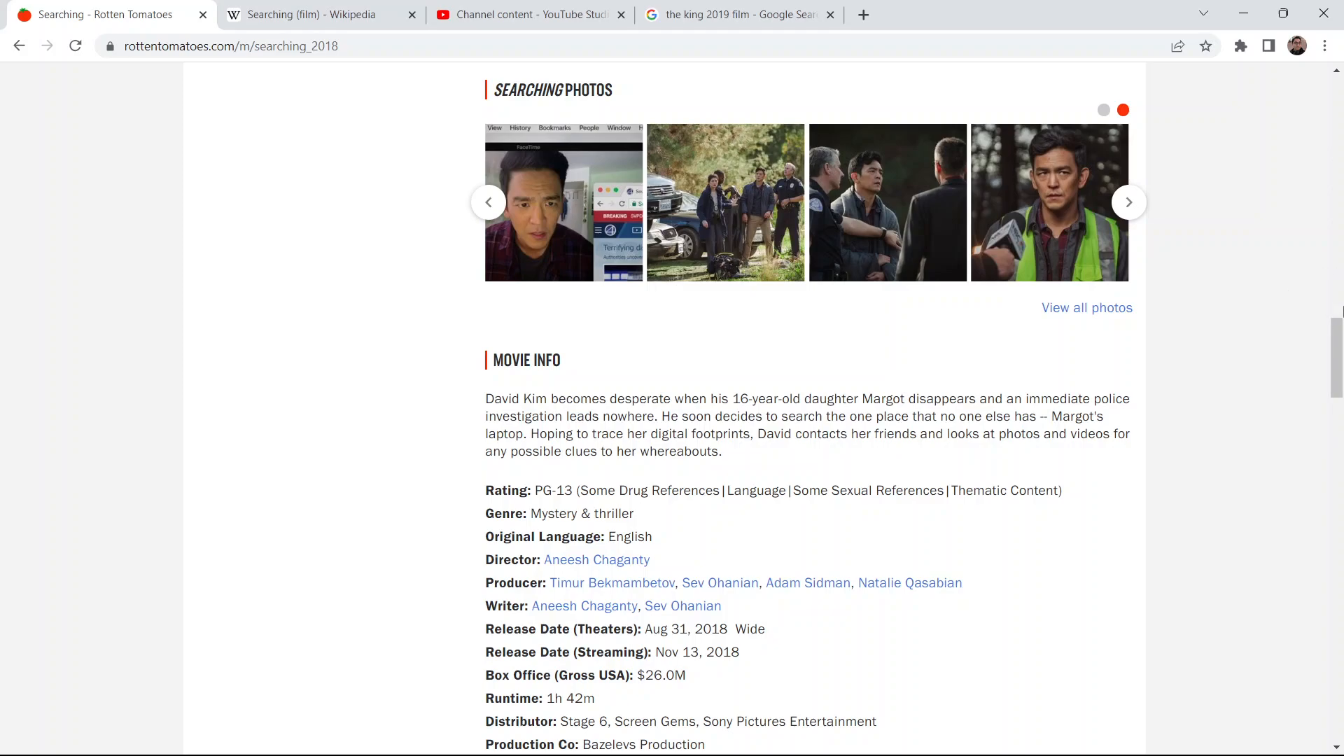
left_click(1127, 202)
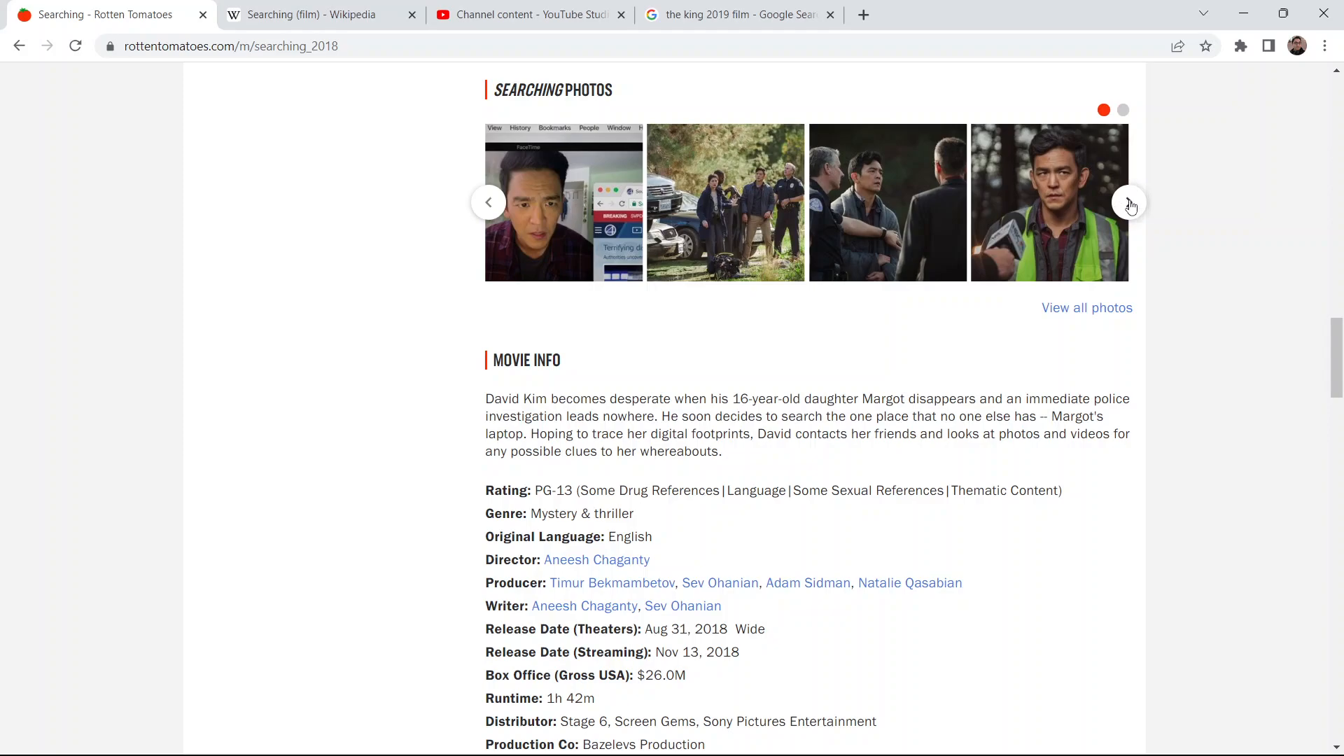
left_click(1129, 202)
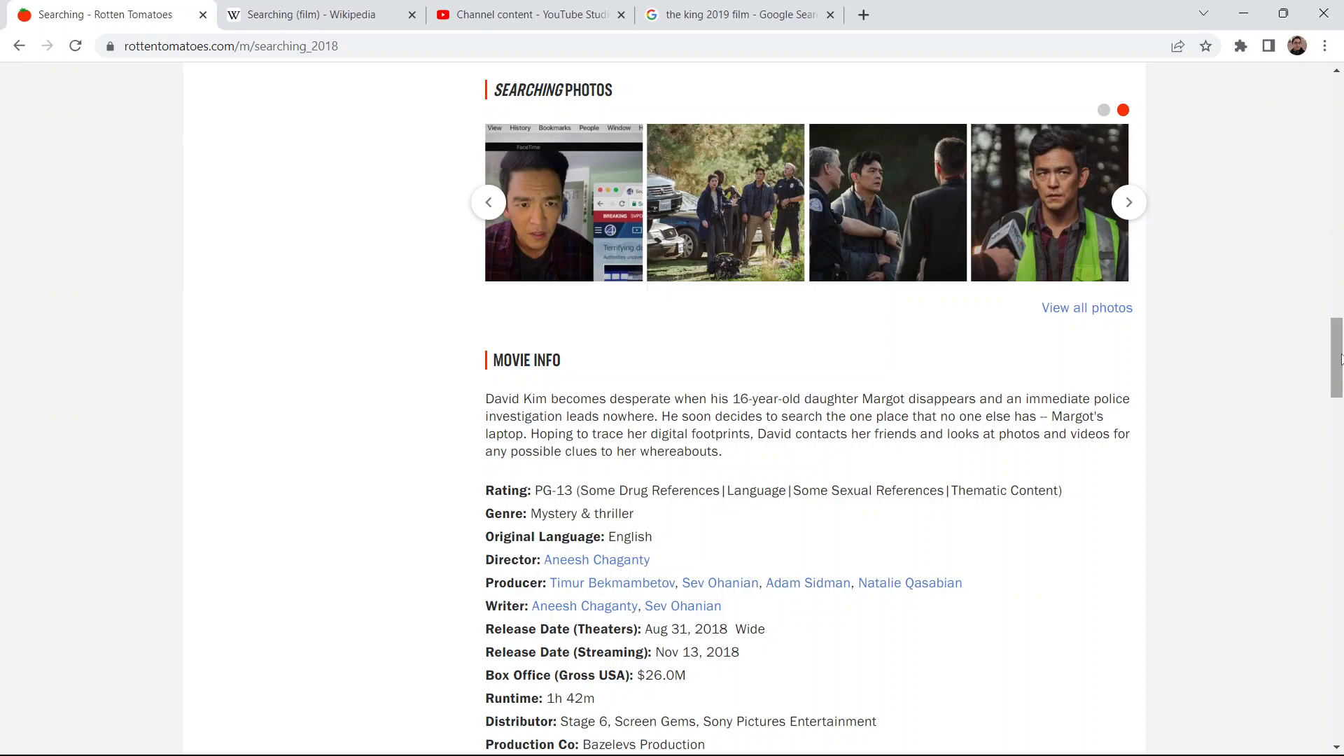
mouse_move(1336, 356)
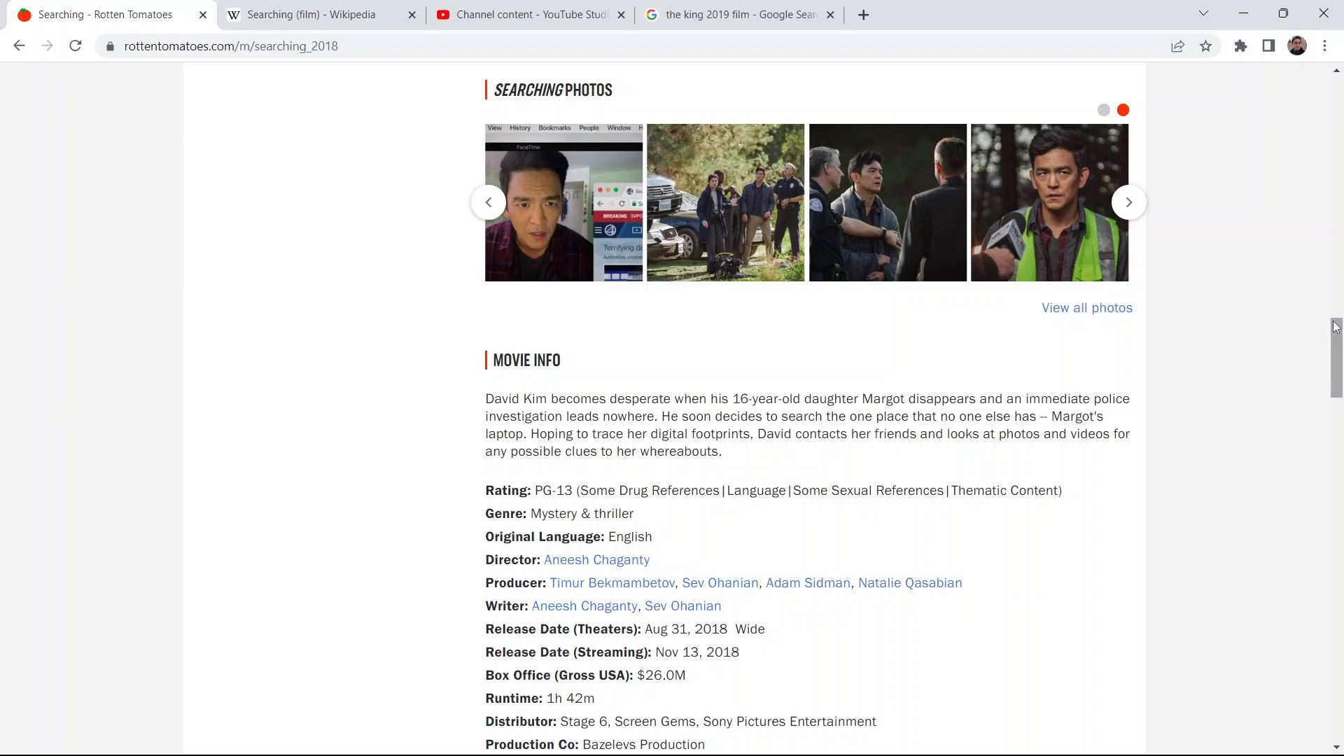
Scroll to Cast & Crew and expand the full cast and crew list.
scroll("down", 3)
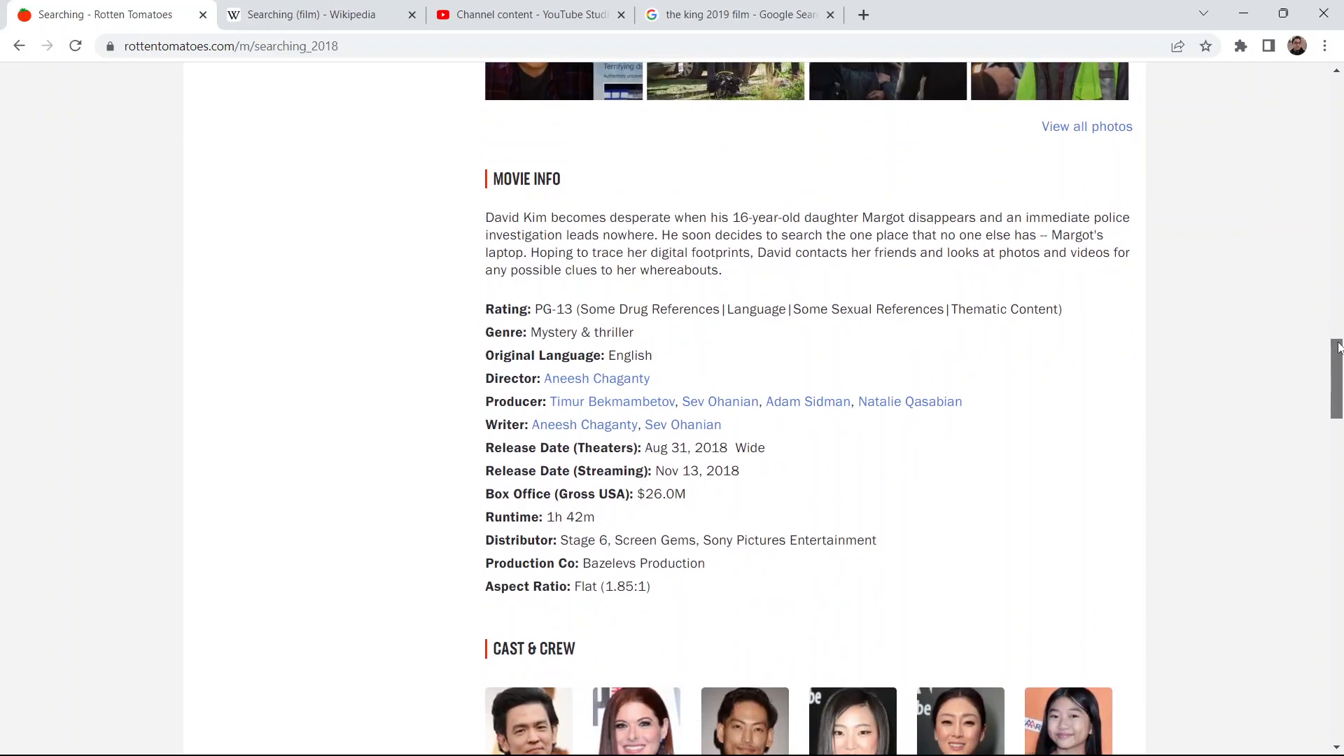
scroll("up", 3)
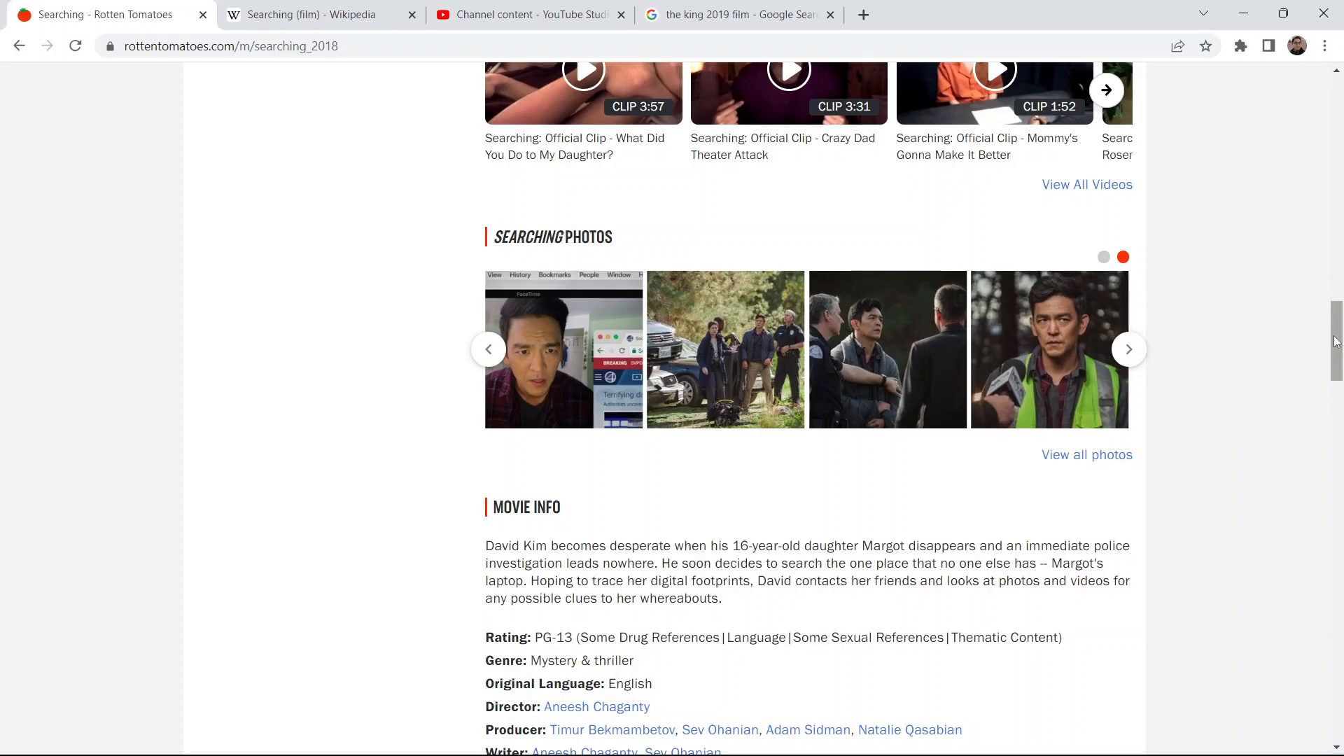
scroll("down", 3)
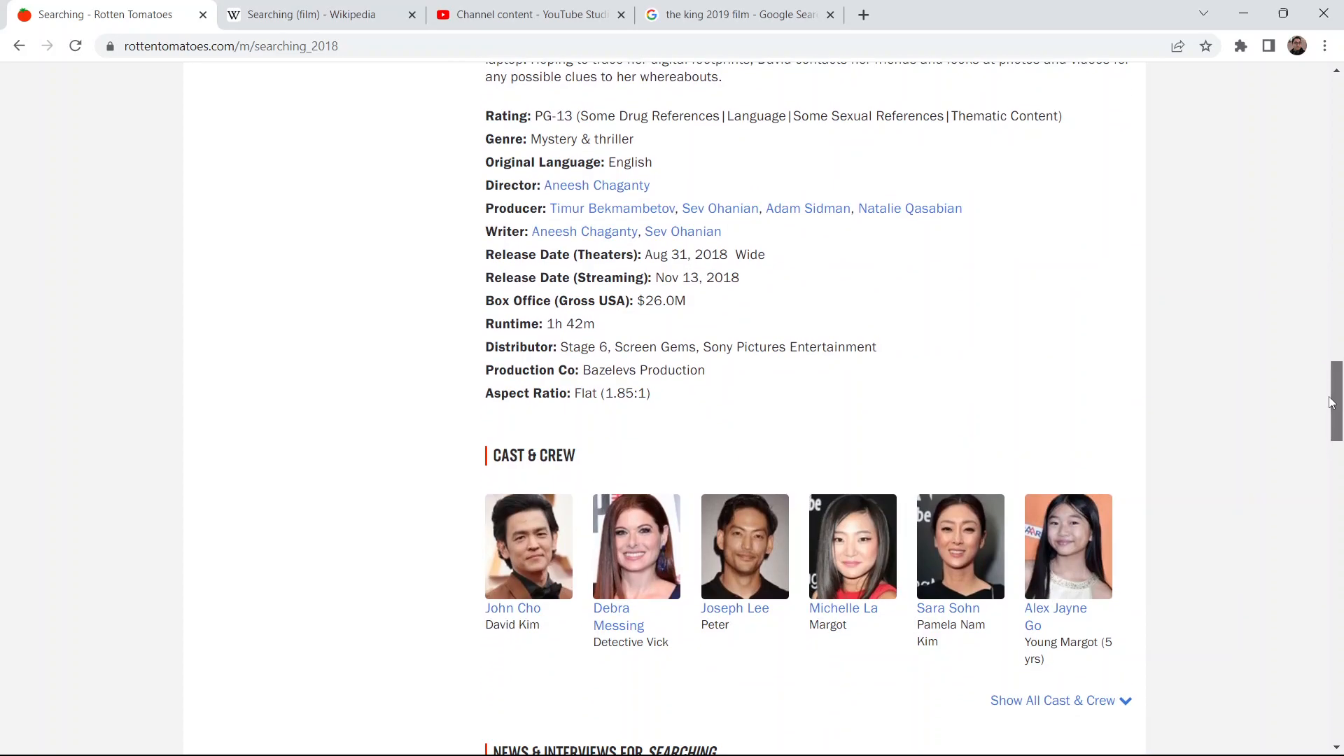
scroll("down", 3)
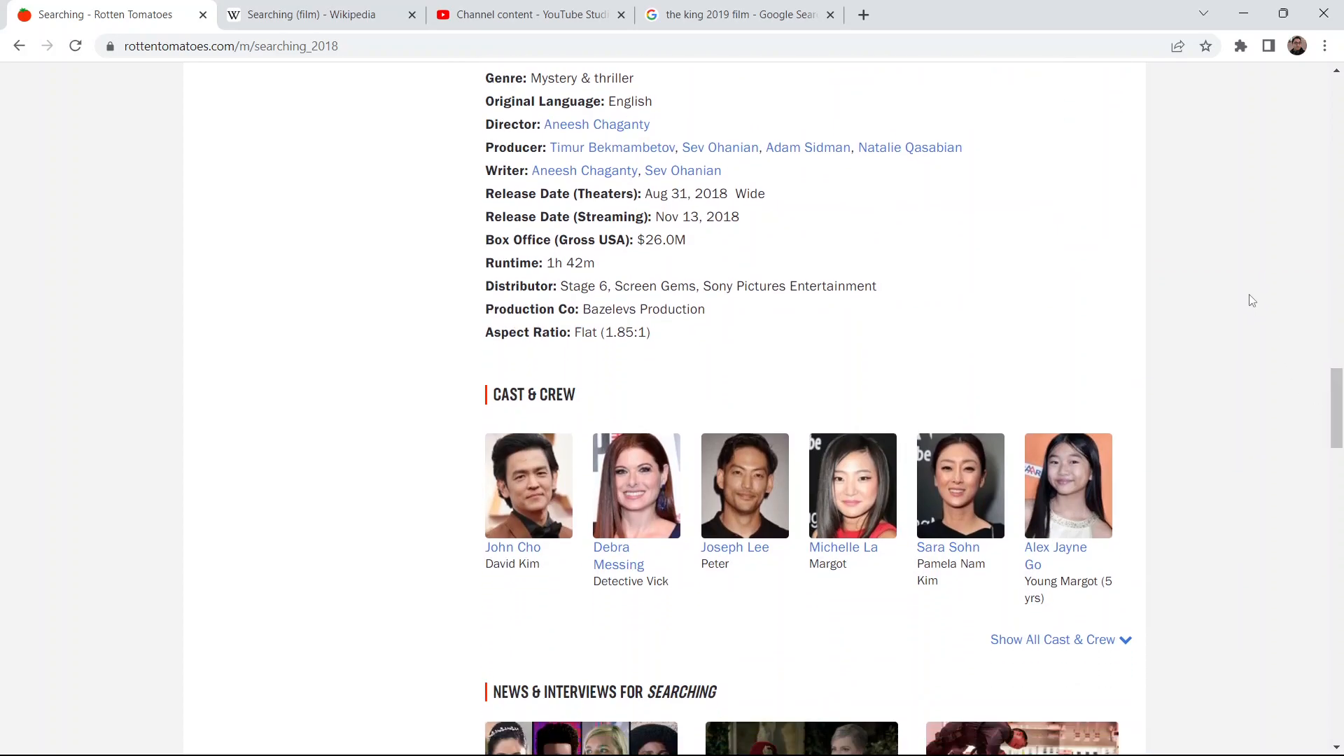
scroll("down", 3)
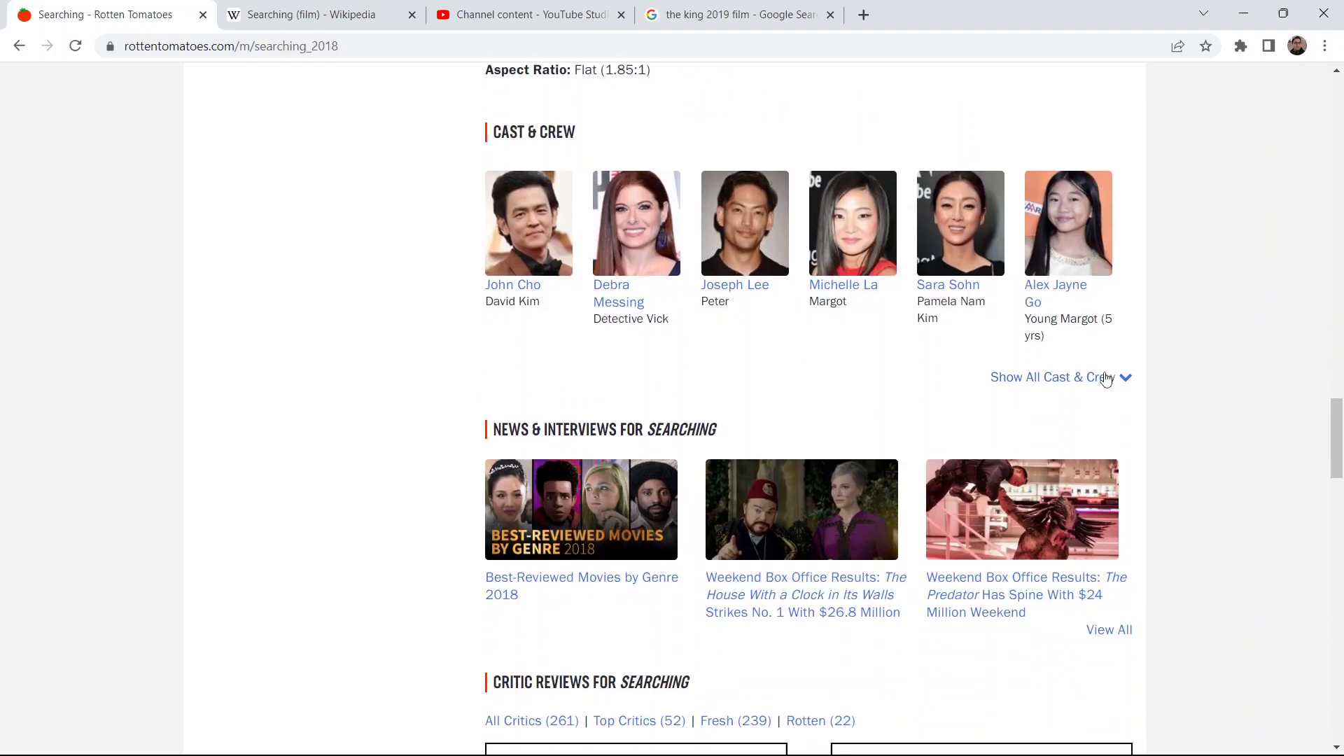
left_click(1050, 377)
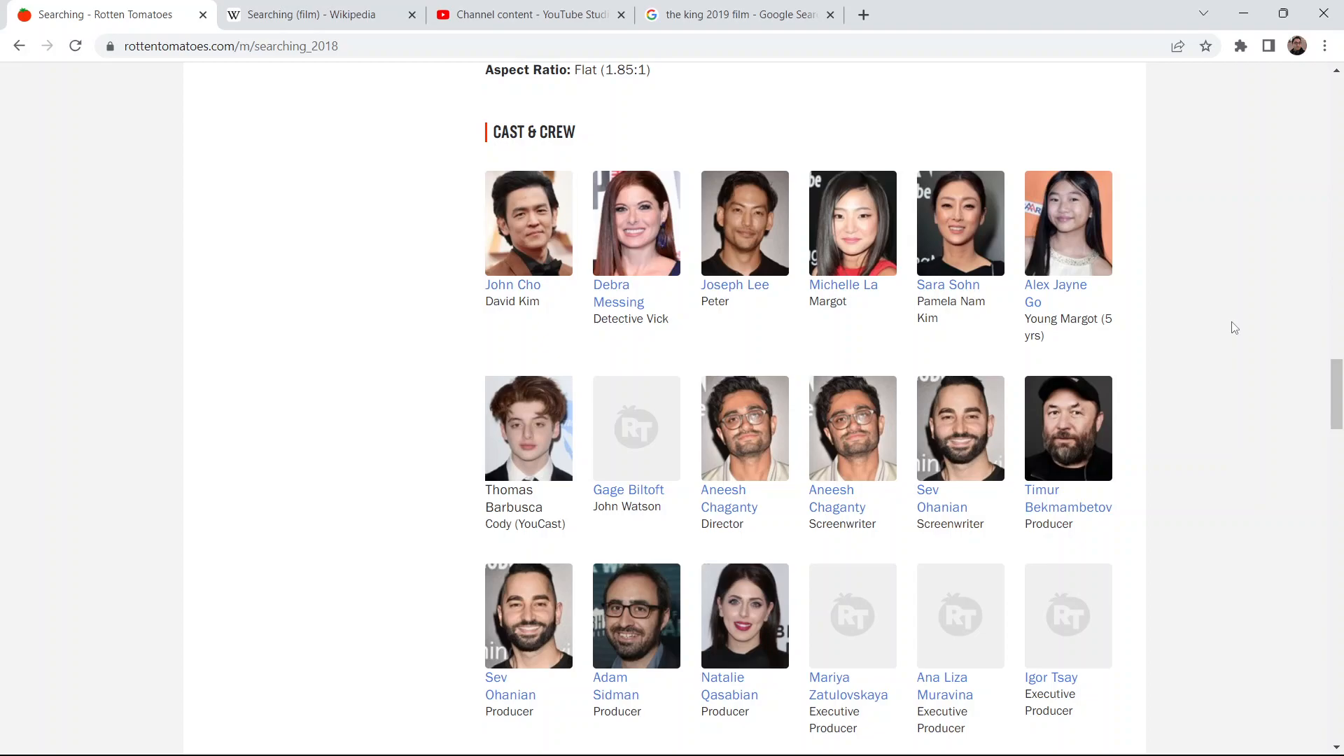
mouse_move(736, 325)
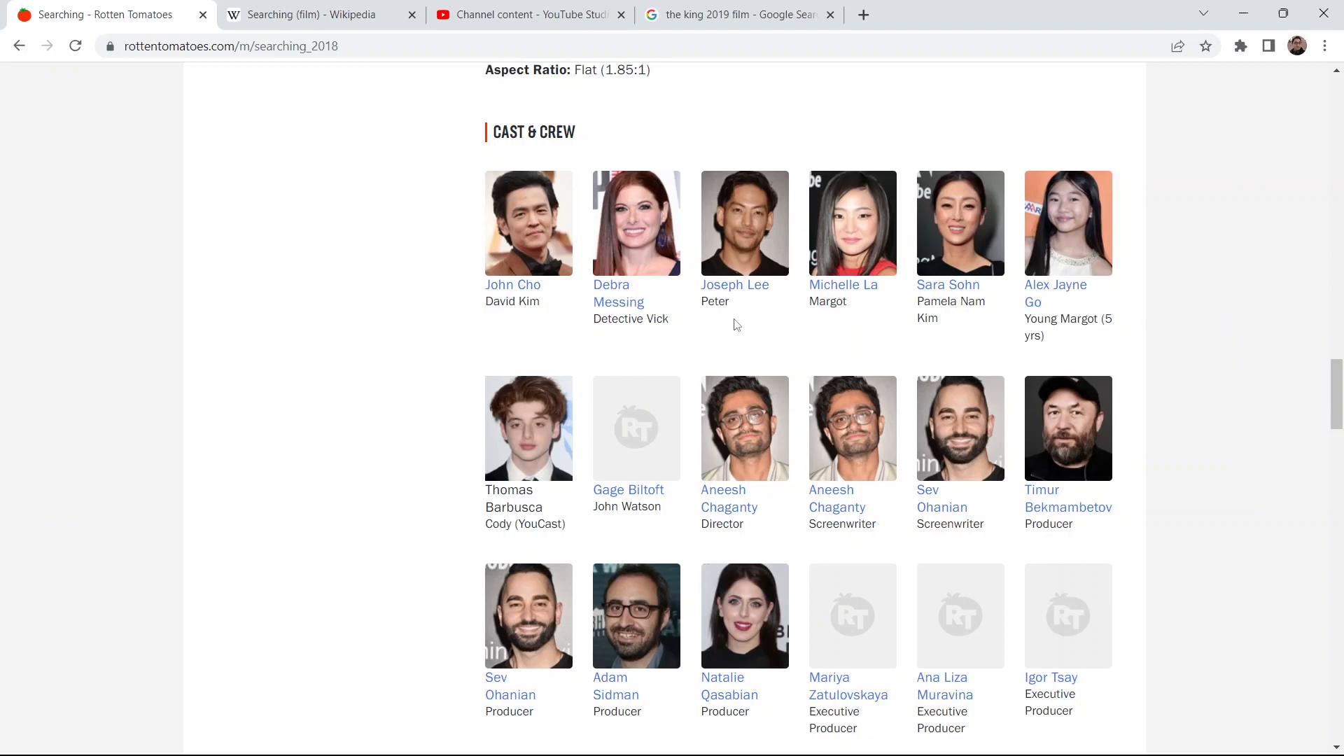
mouse_move(501, 299)
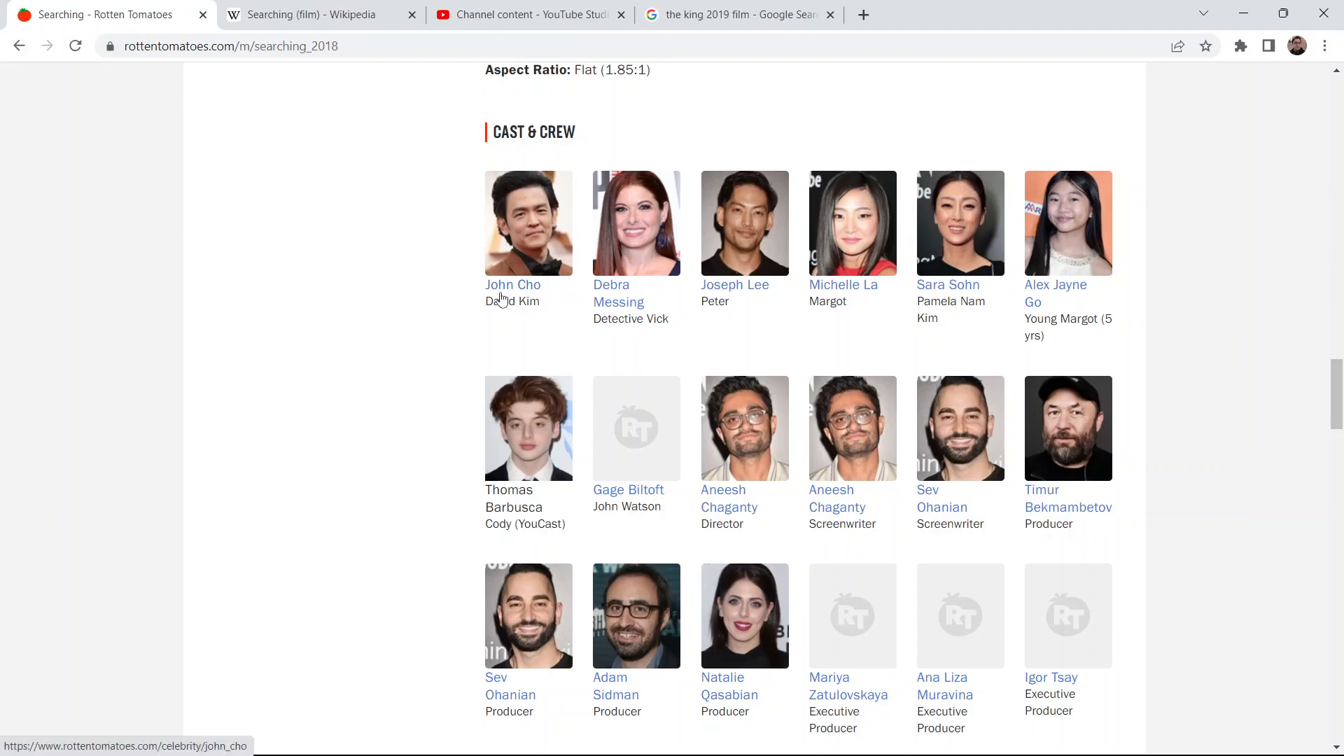
mouse_move(516, 314)
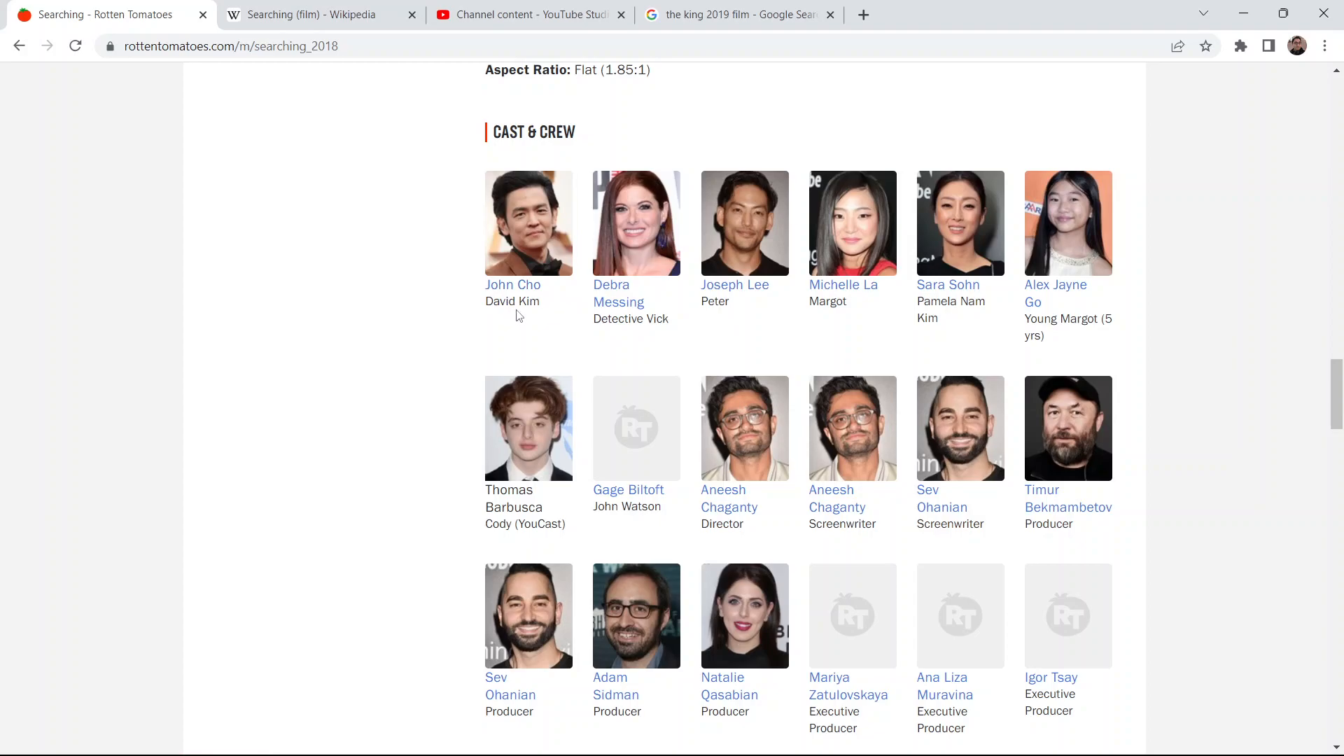
mouse_move(619, 295)
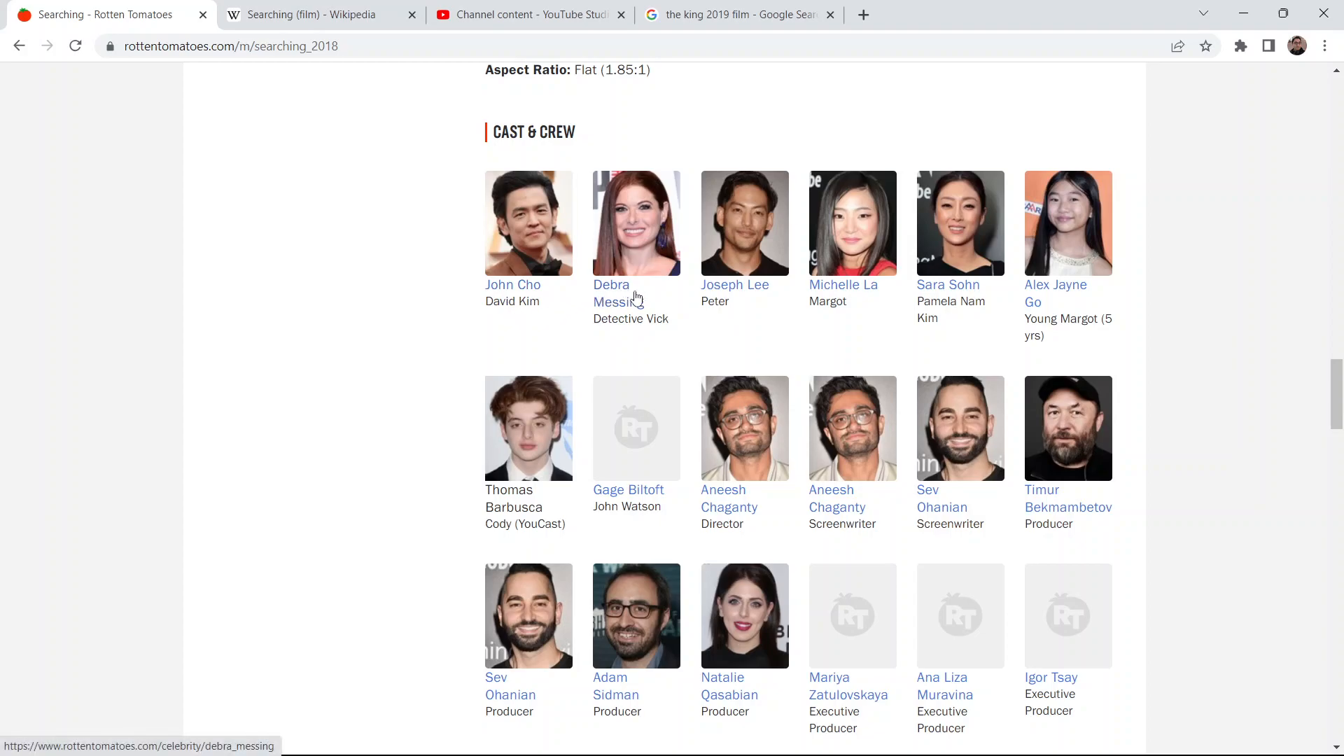
mouse_move(750, 308)
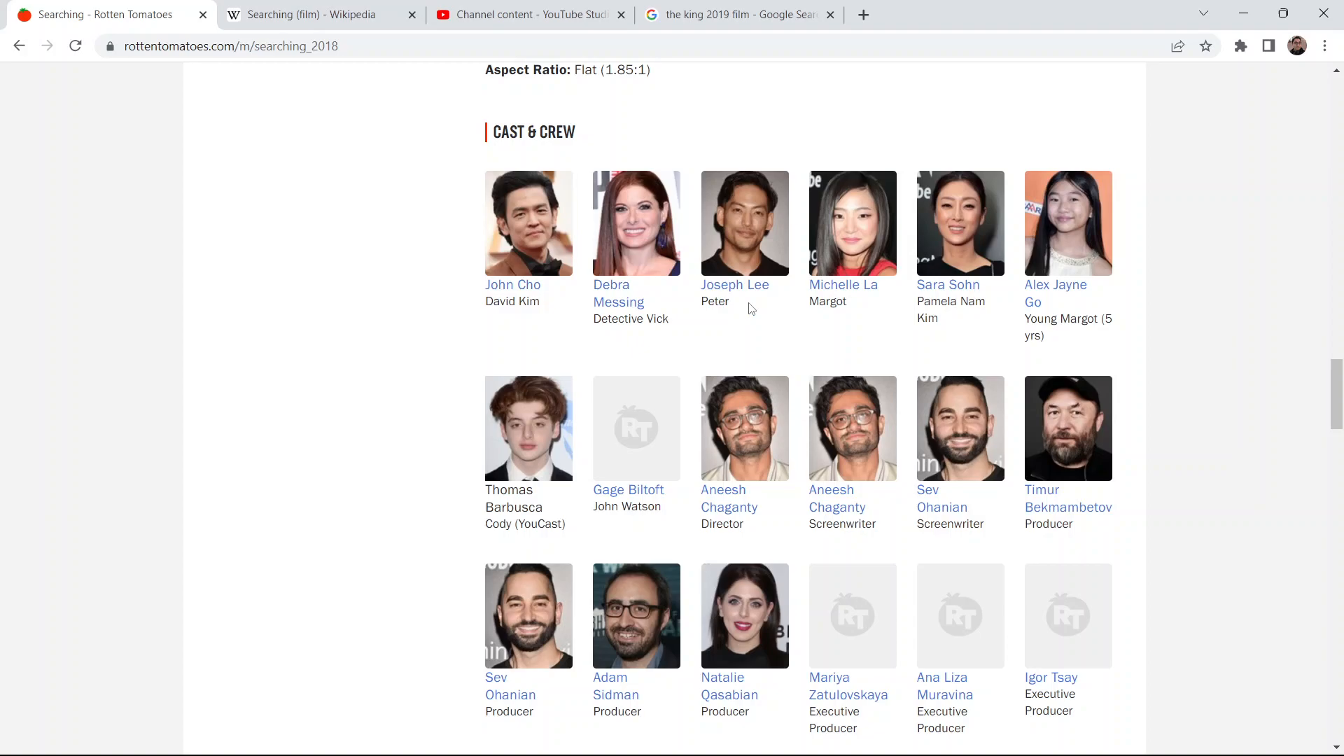
mouse_move(966, 304)
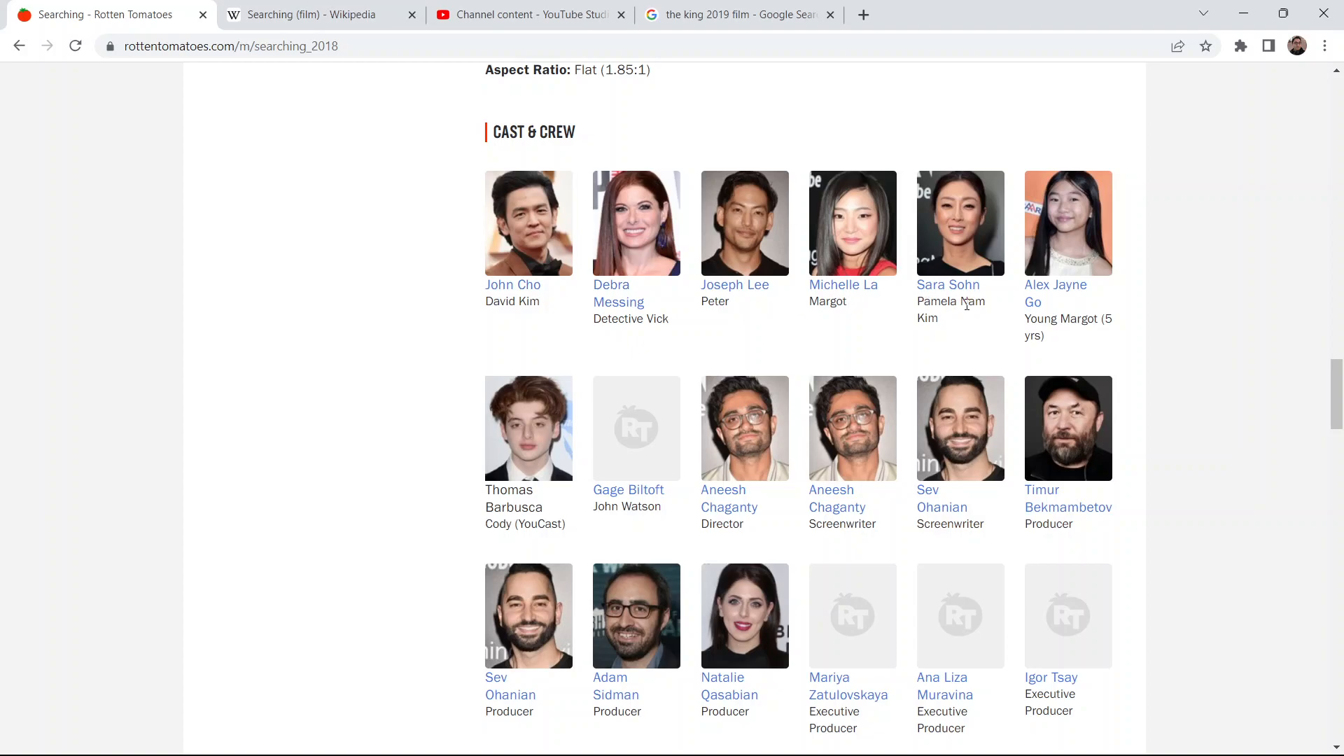
mouse_move(812, 355)
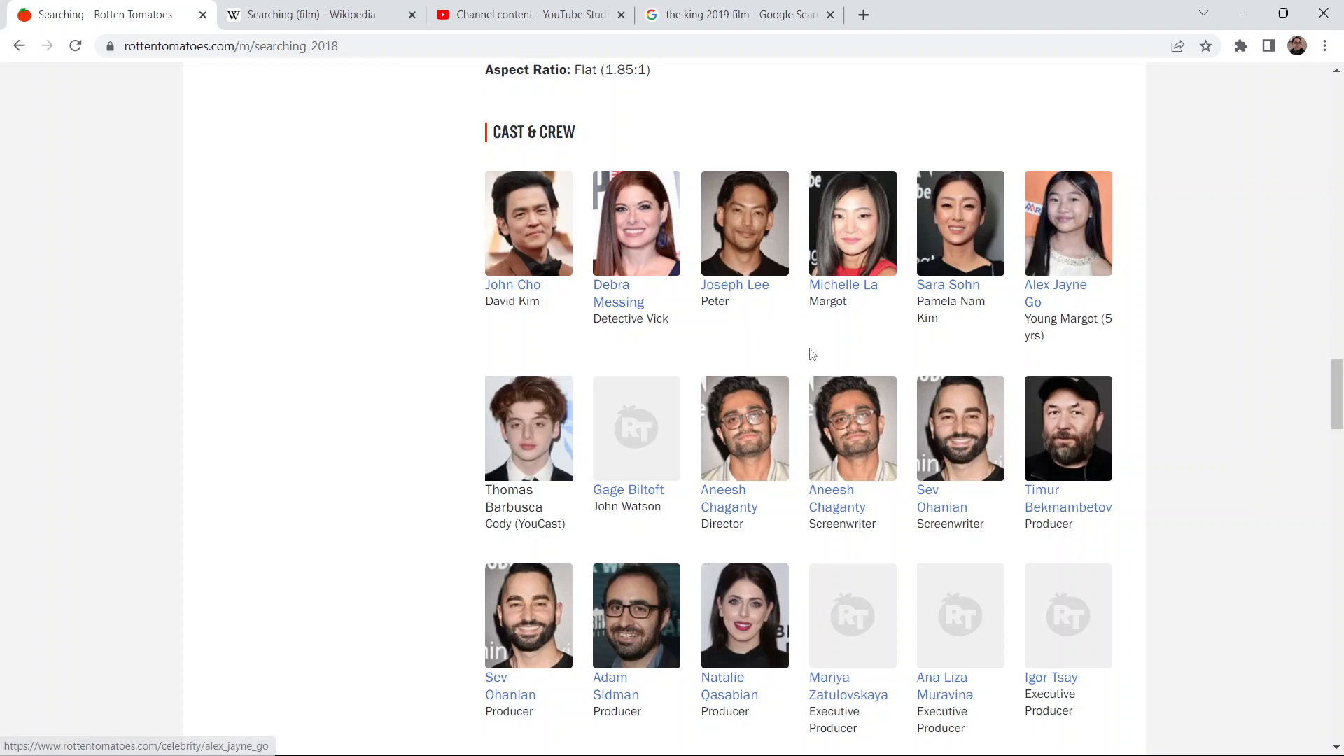
Scroll down the expanded cast list to the editors and composer Torin Borrowdale.
scroll("down", 3)
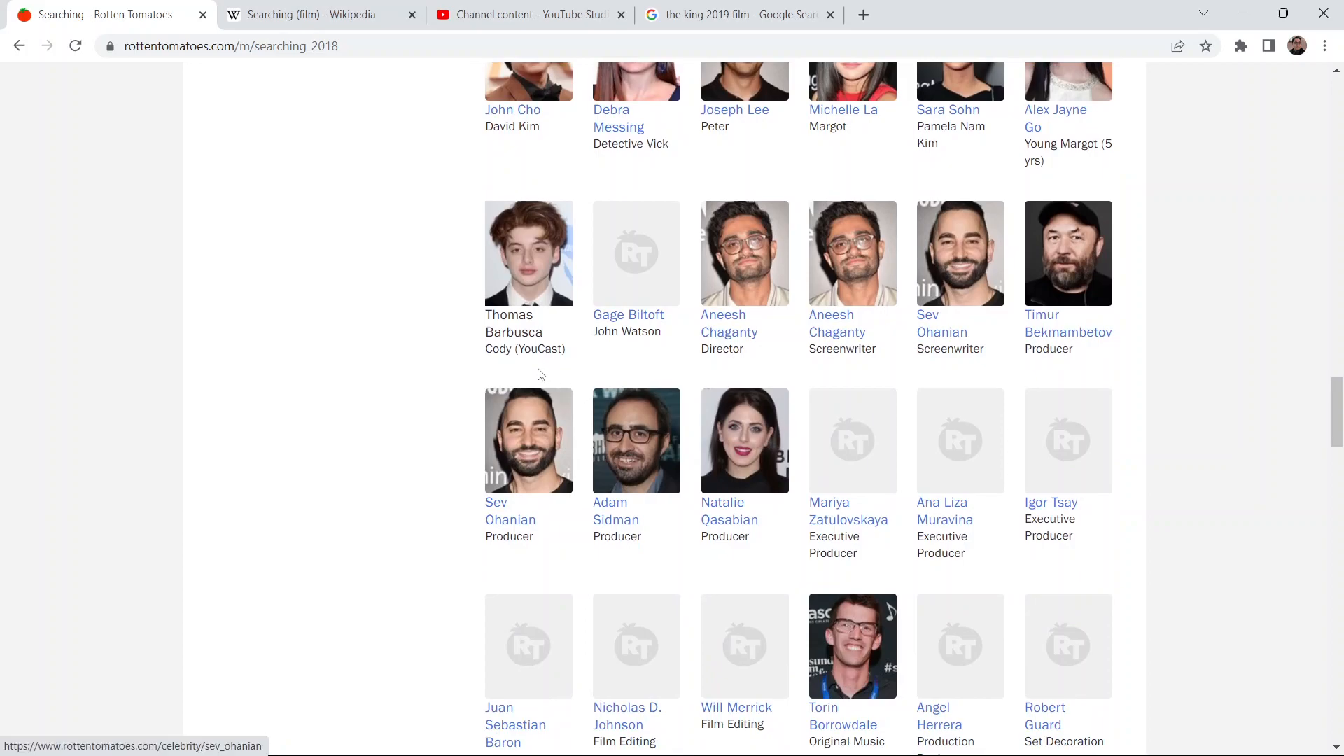
mouse_move(617, 332)
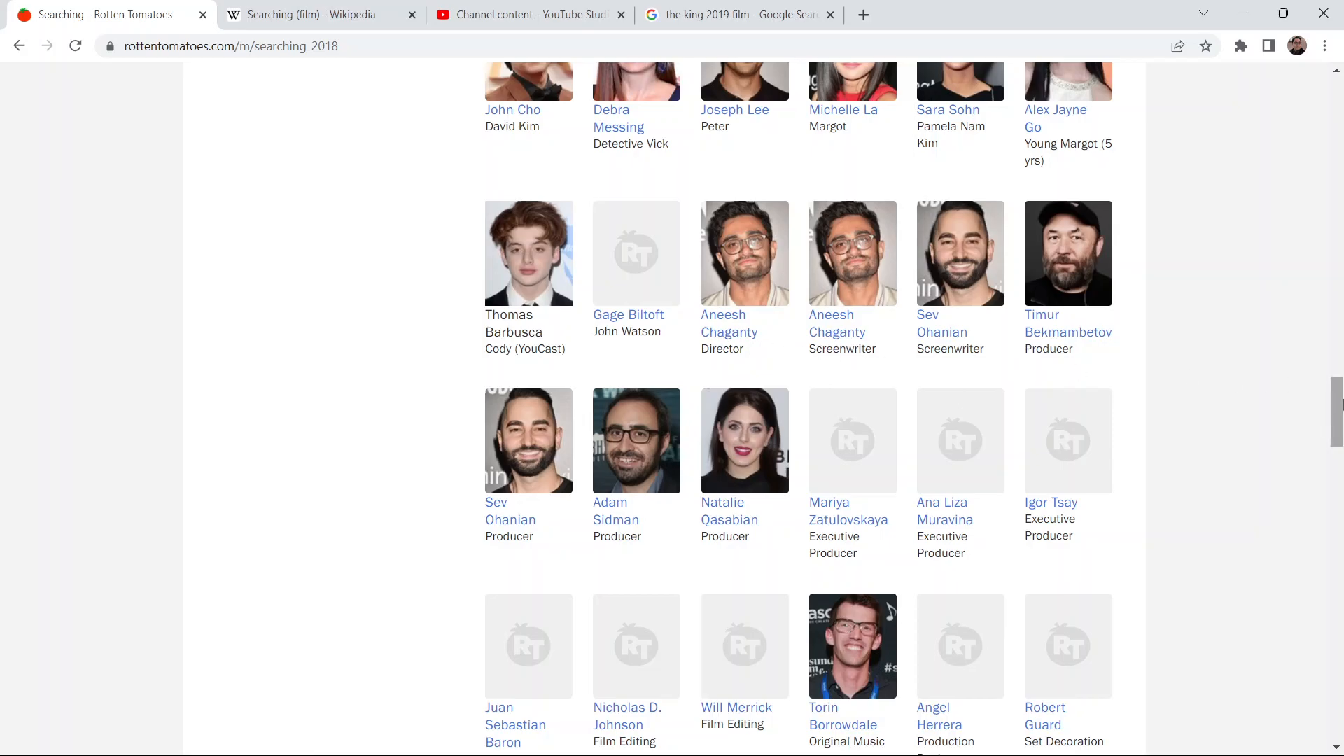
Scroll back up to the 92% Tomatometer, 88% audience score and Critics Consensus.
scroll("up", 3)
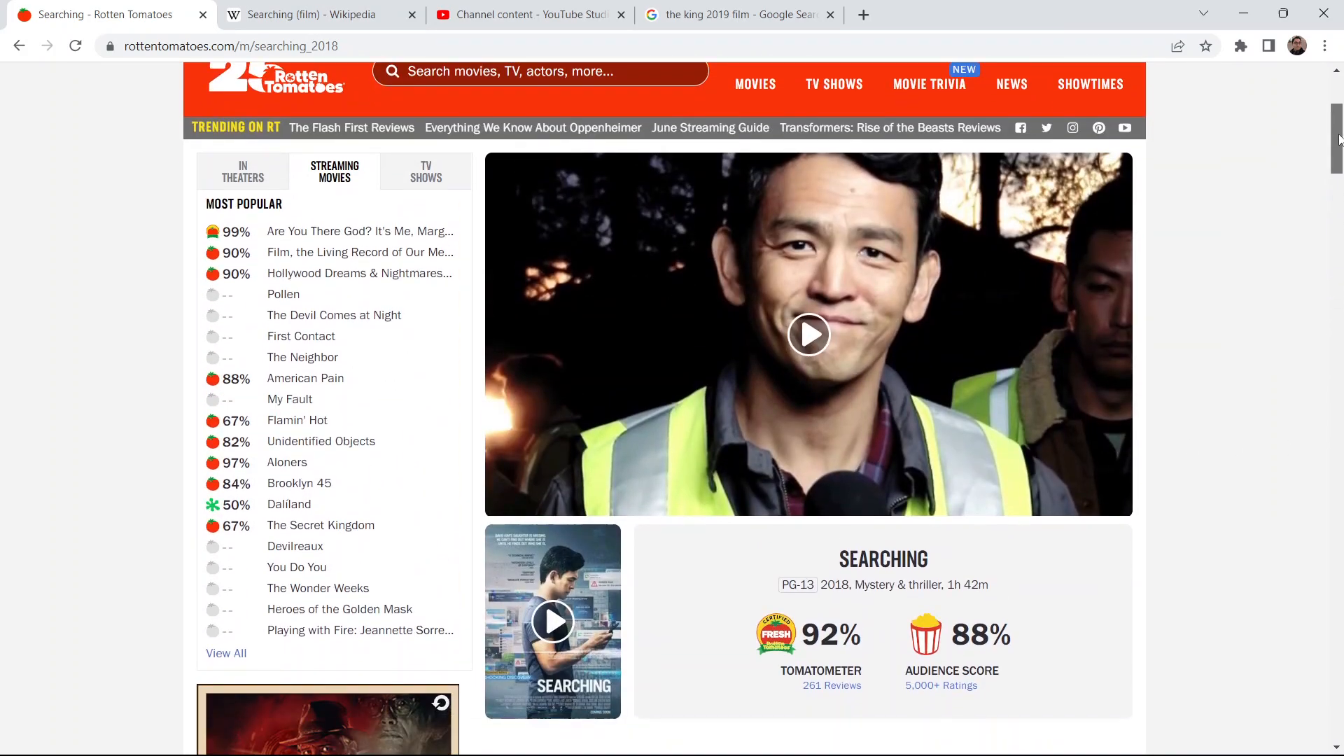
scroll("down", 3)
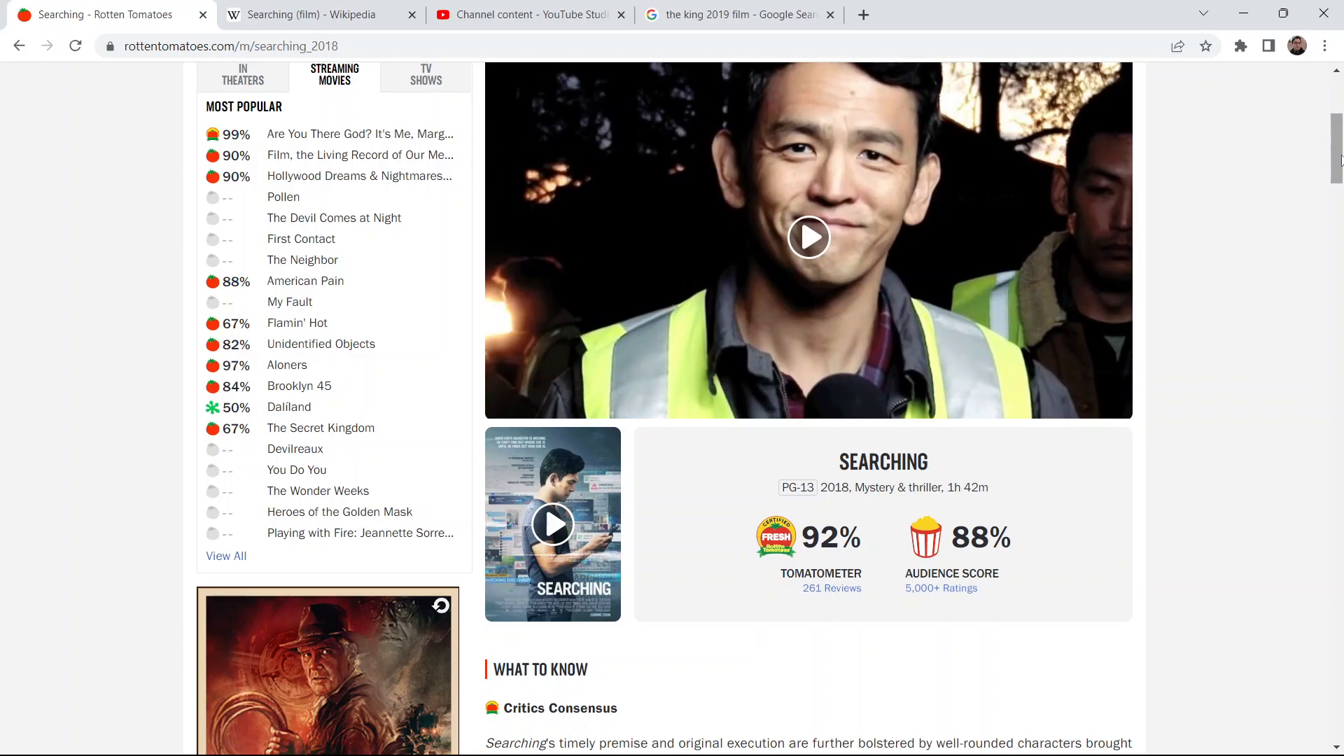
mouse_move(1295, 196)
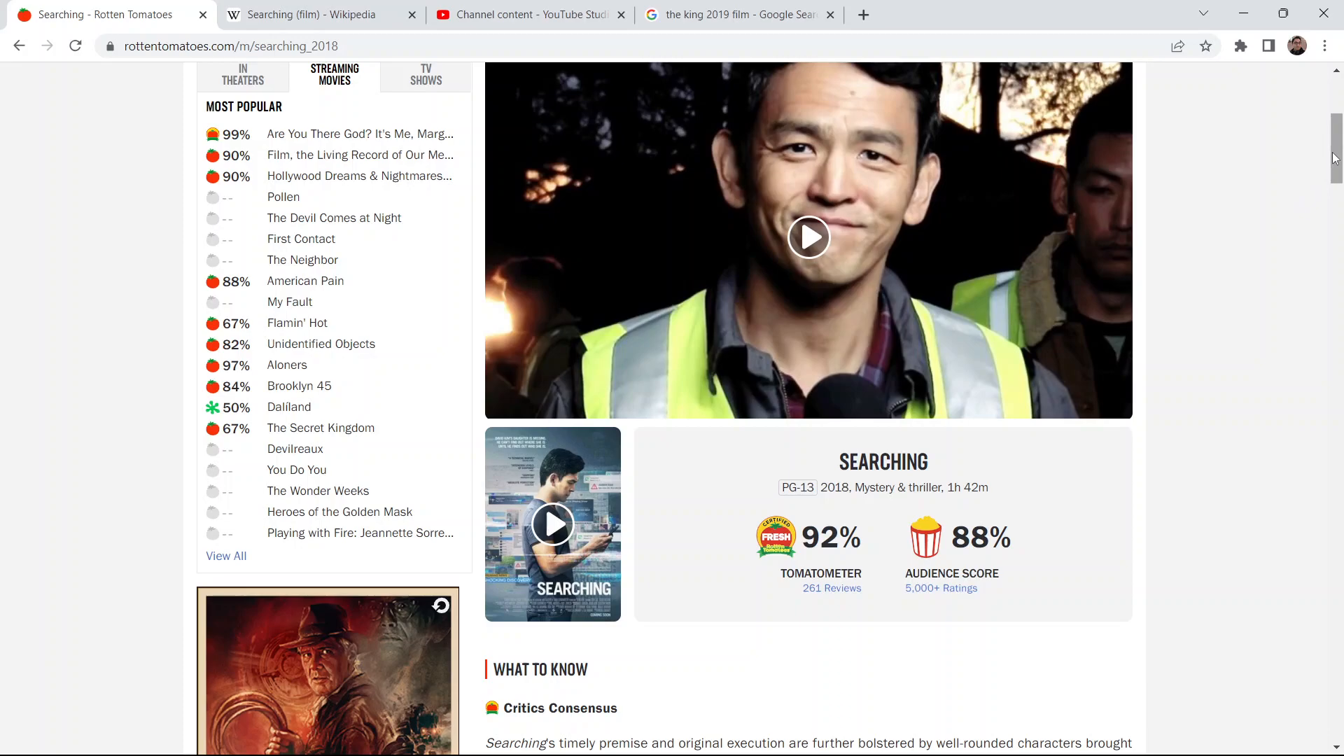
scroll("up", 3)
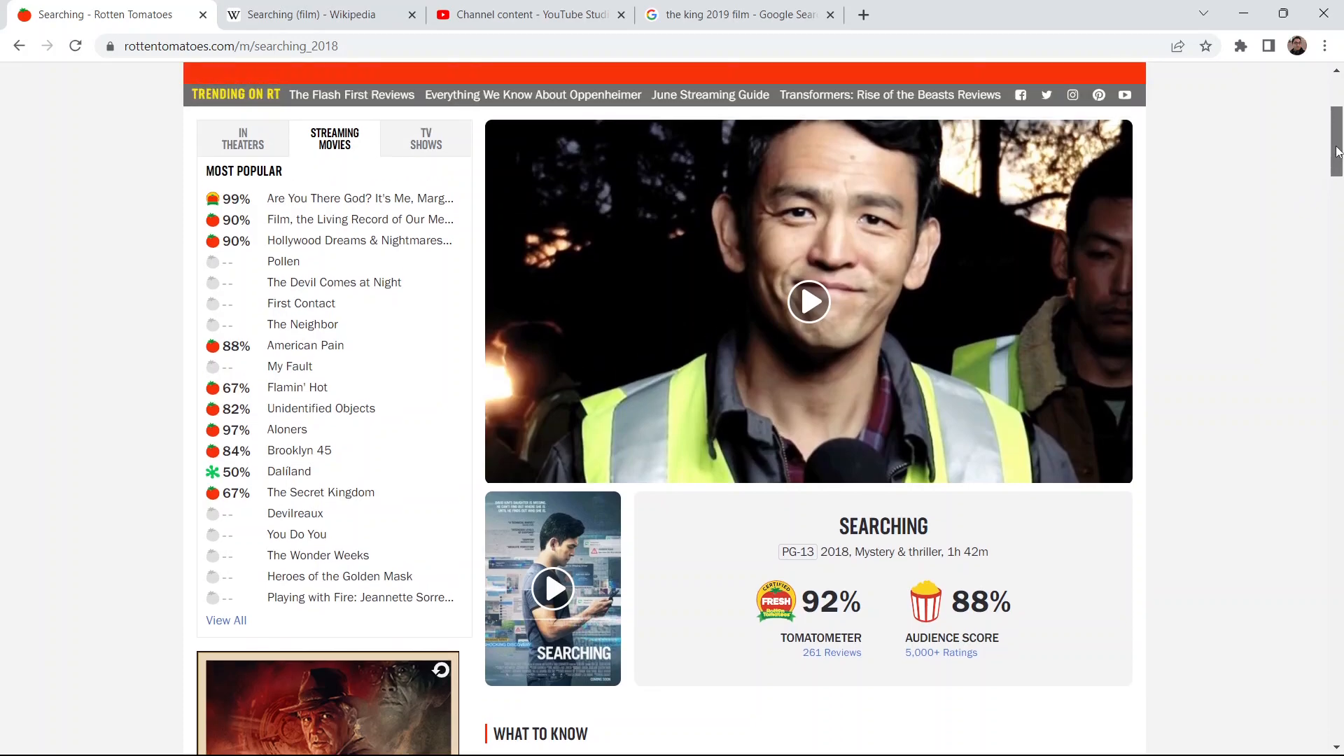
scroll("up", 3)
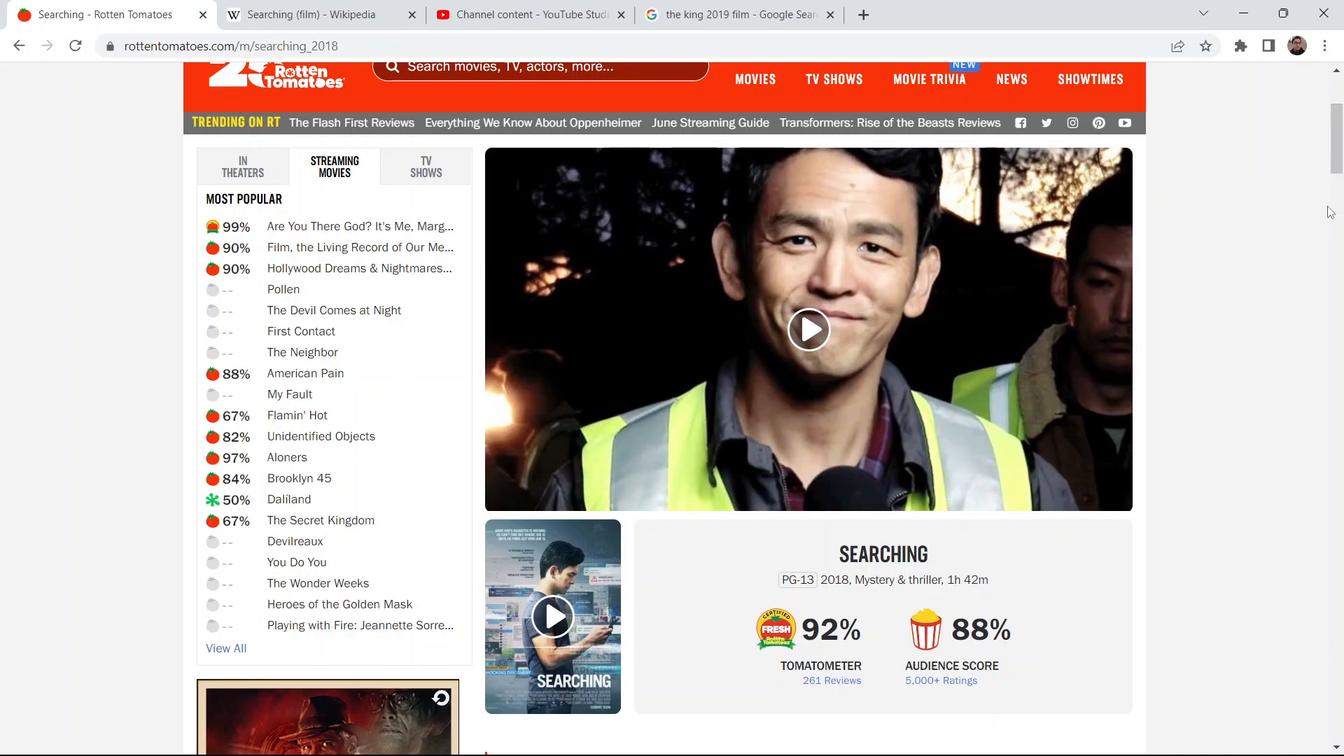
scroll("down", 3)
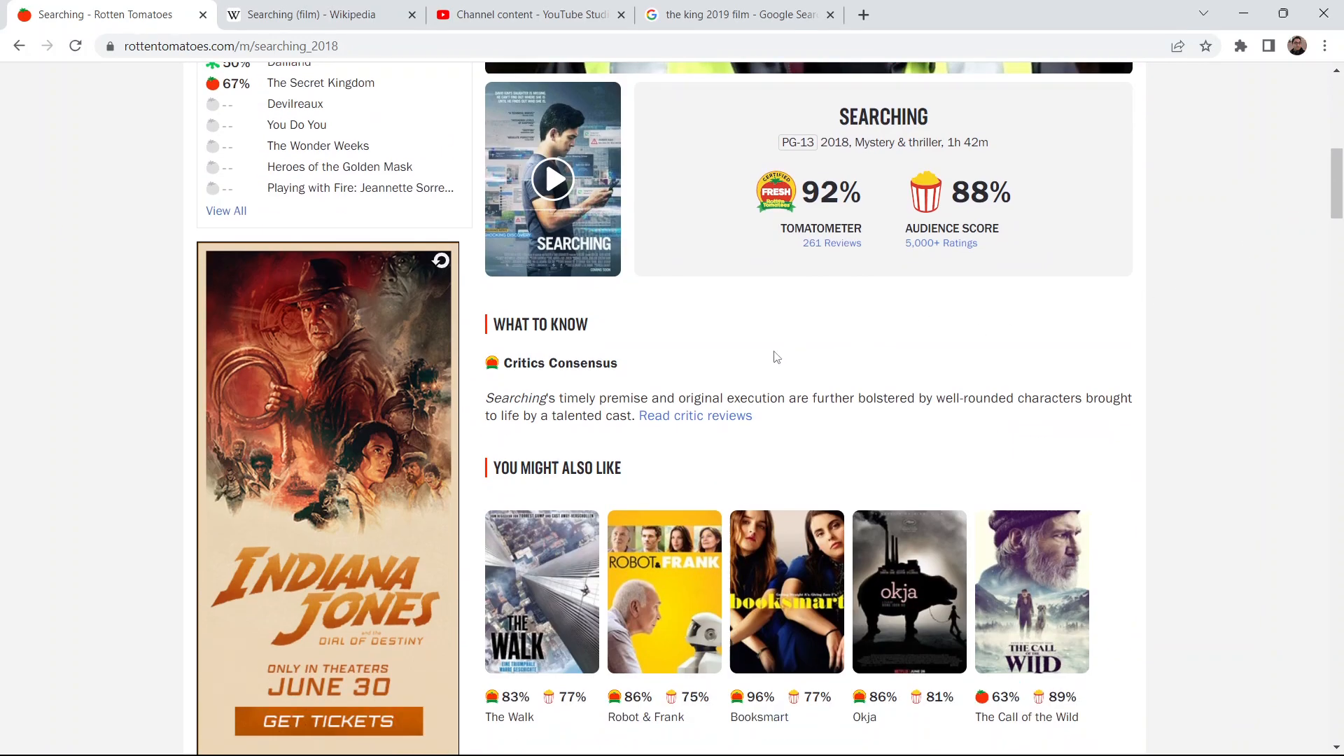
mouse_move(520, 408)
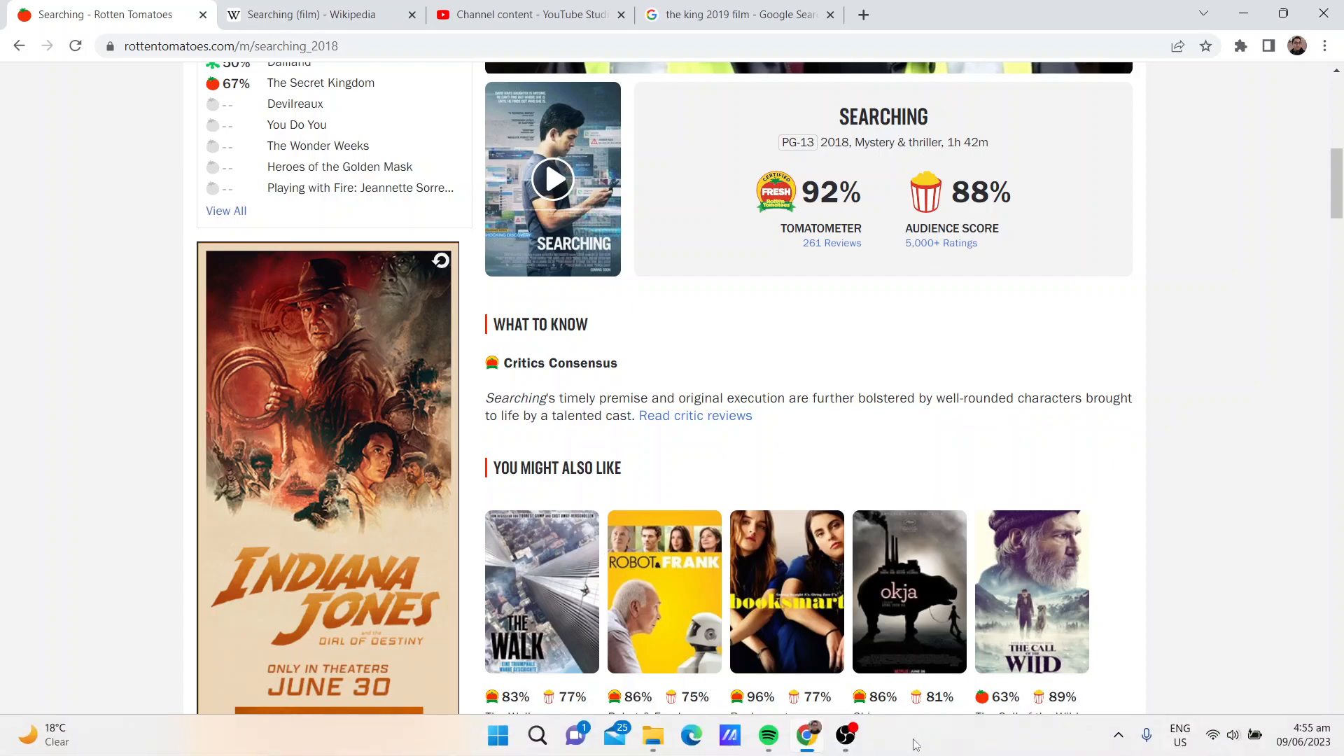
Pause Bulletproof in Spotify and return to the screen recording window.
left_click(768, 734)
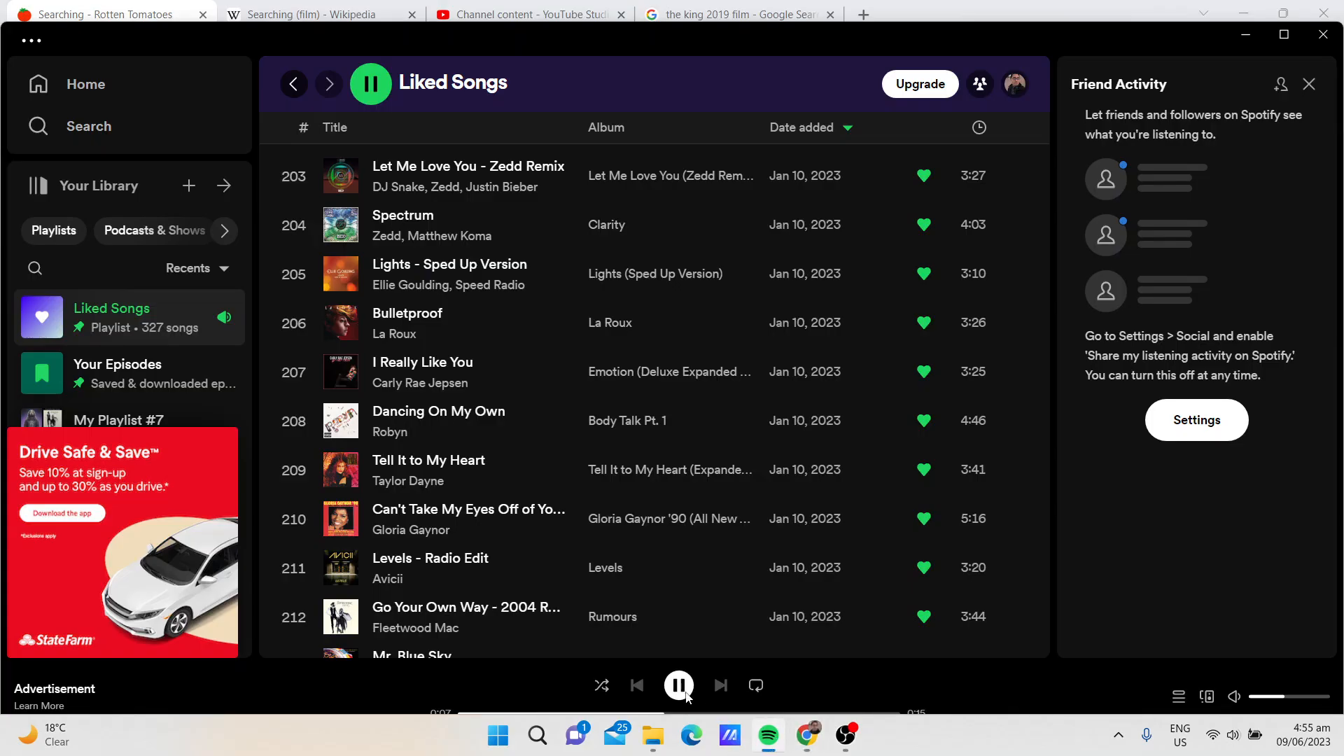
left_click(678, 684)
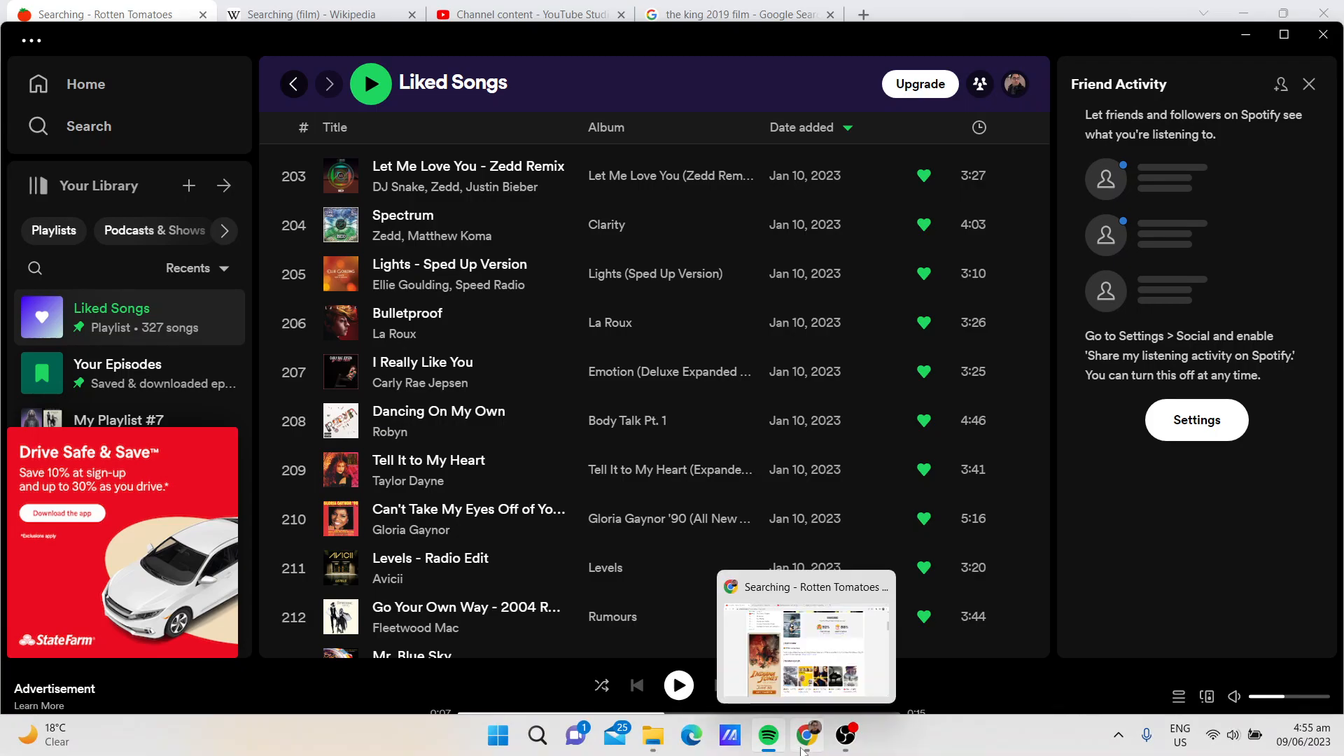
left_click(844, 735)
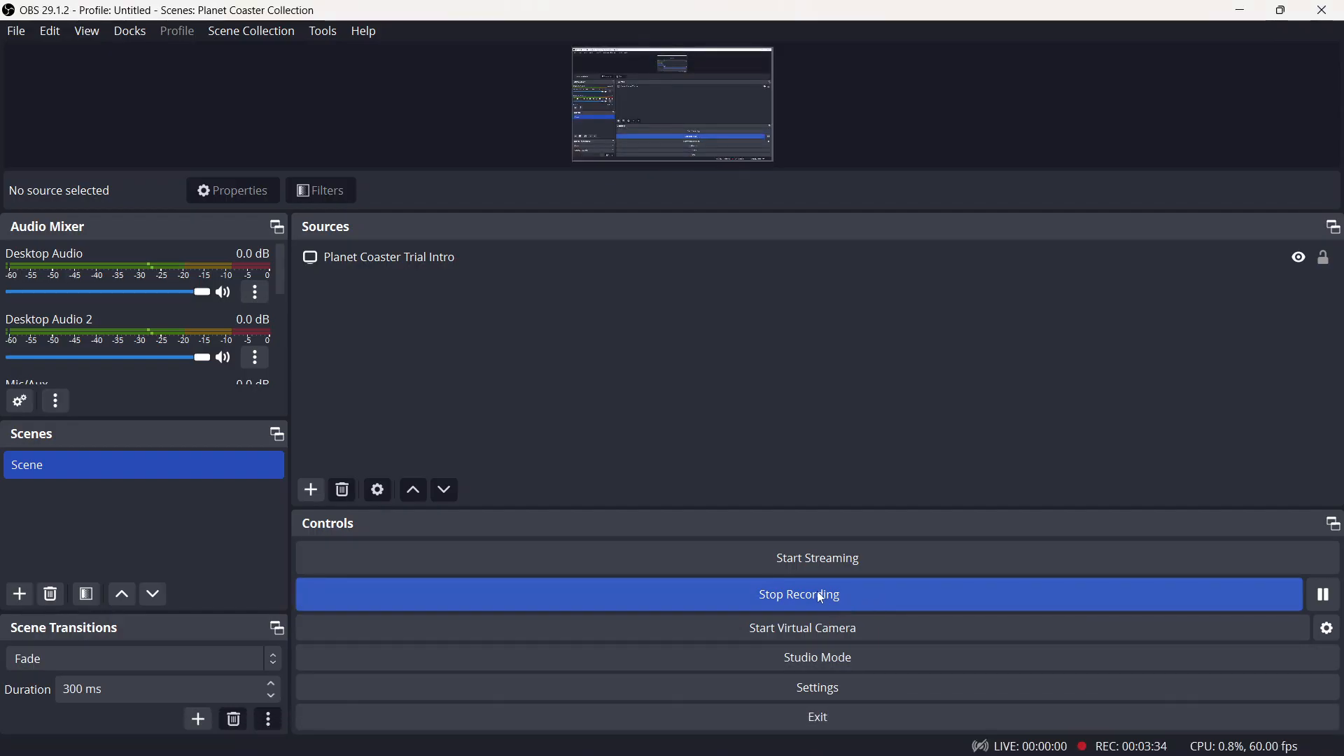